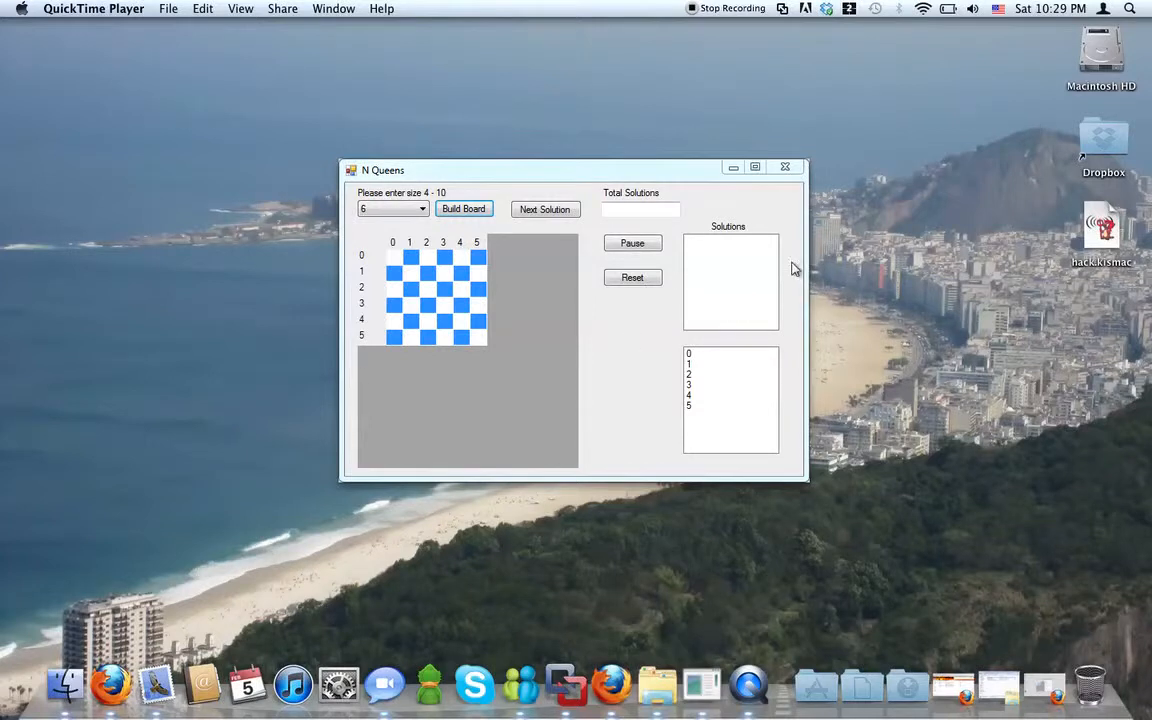
pyautogui.moveTo(826, 500)
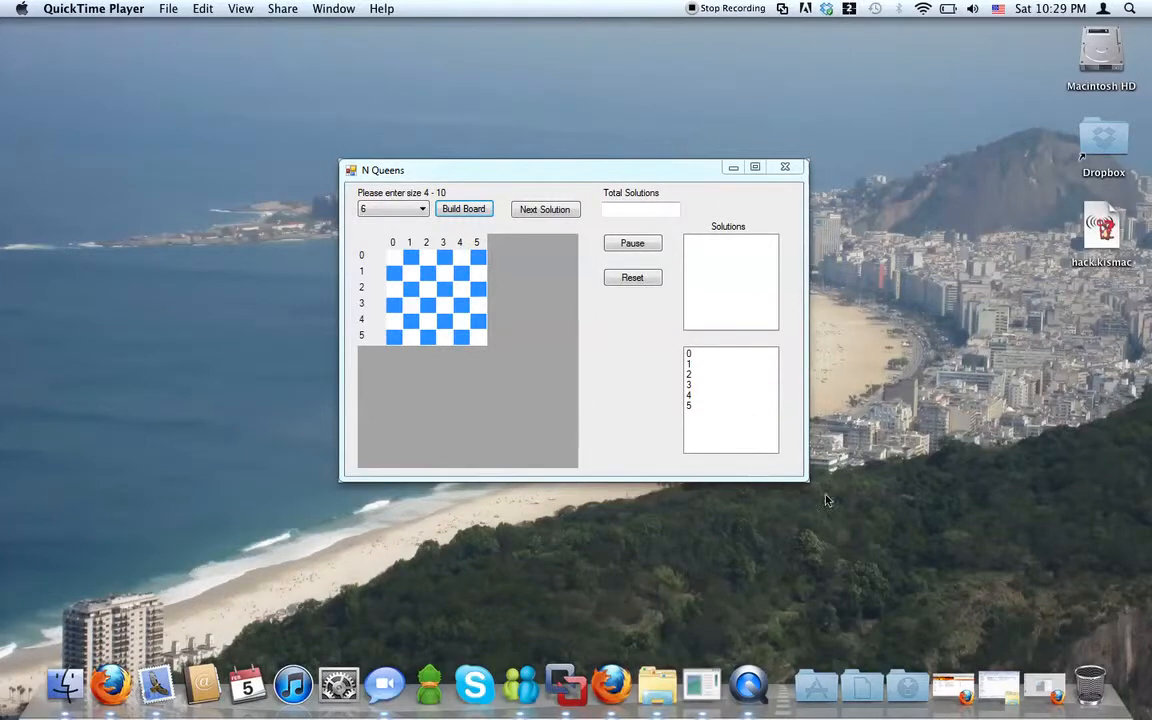
pyautogui.moveTo(807, 483)
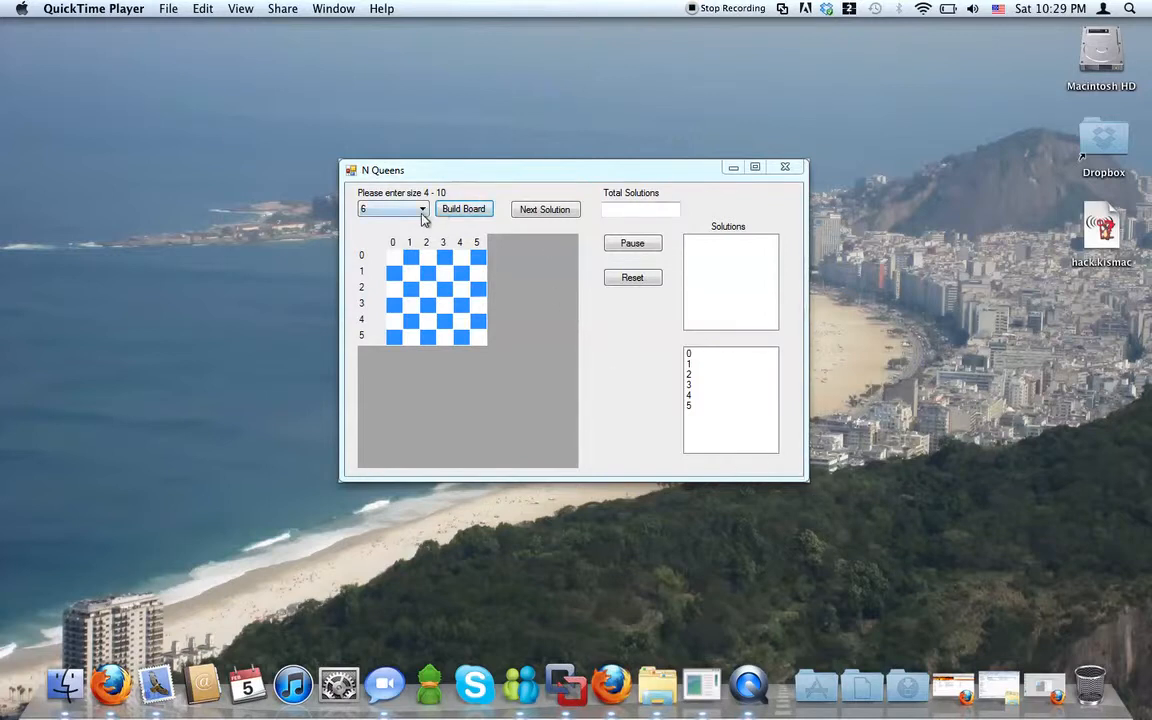
# Step: Choose board size 8 from the size dropdown and build an 8x8 board
pyautogui.click(421, 209)
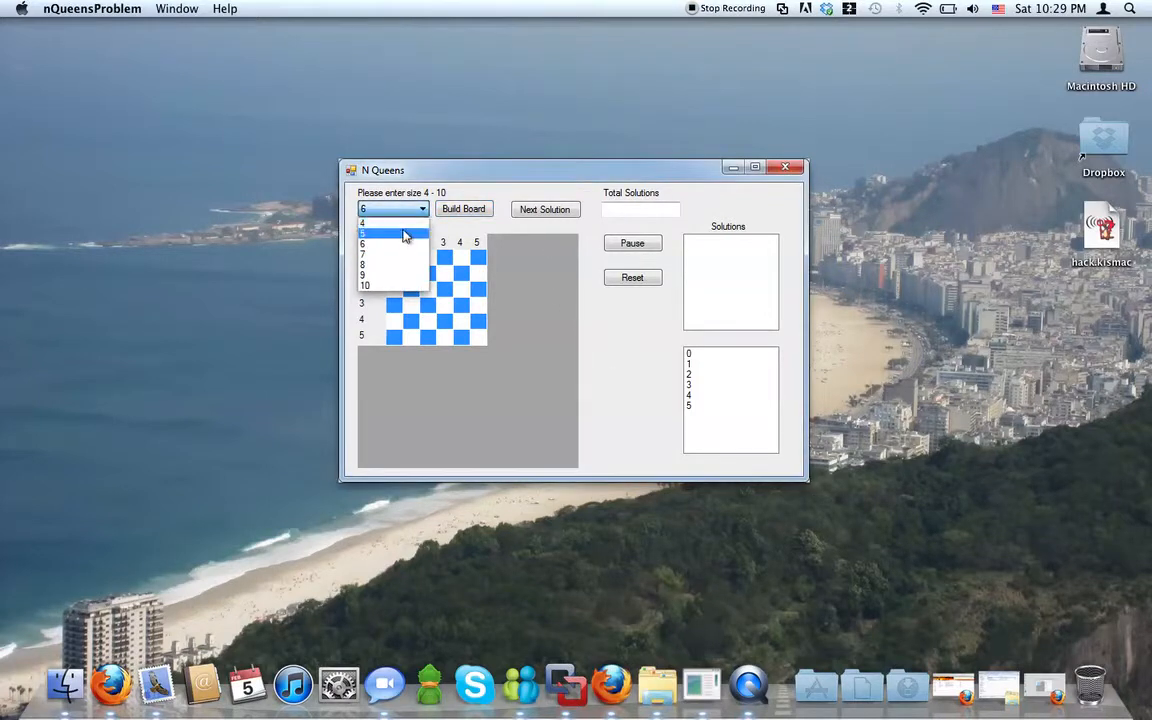
pyautogui.moveTo(399, 267)
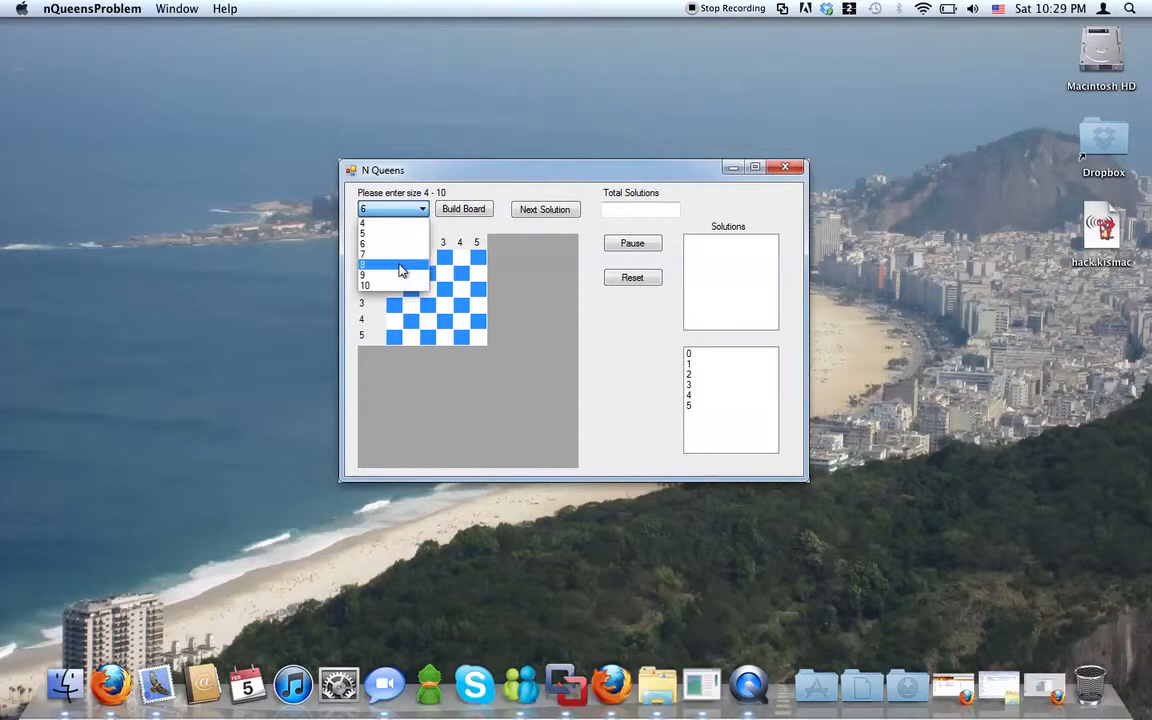
pyautogui.click(390, 265)
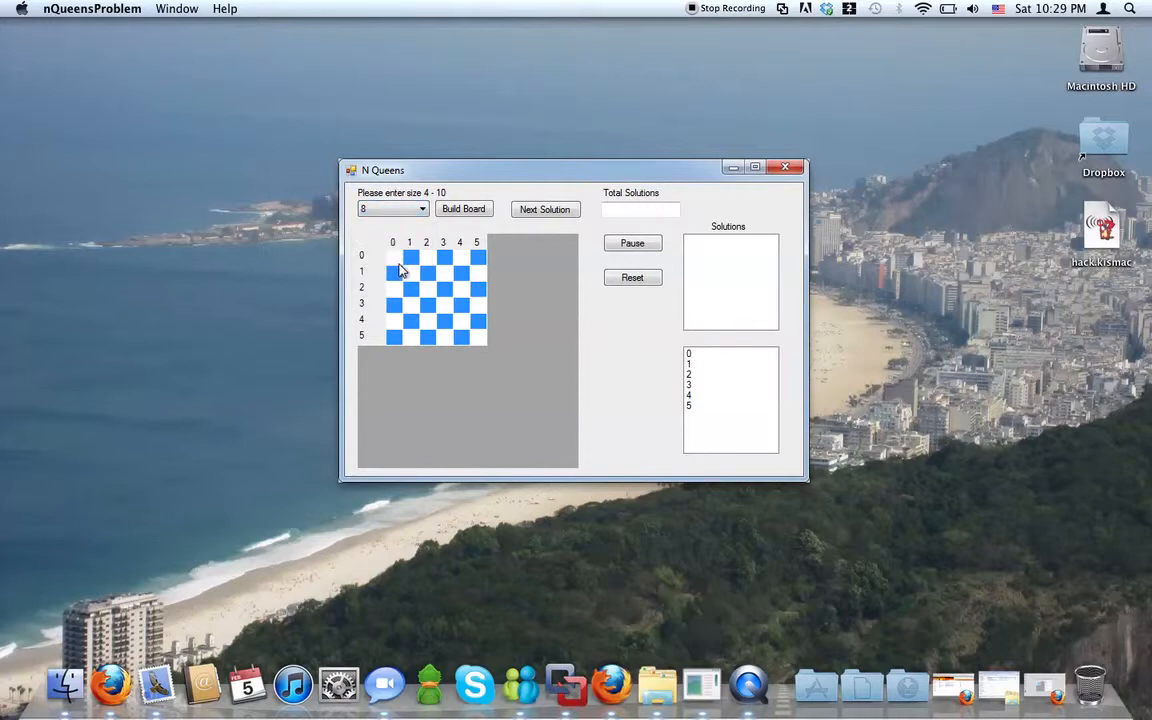
pyautogui.click(463, 209)
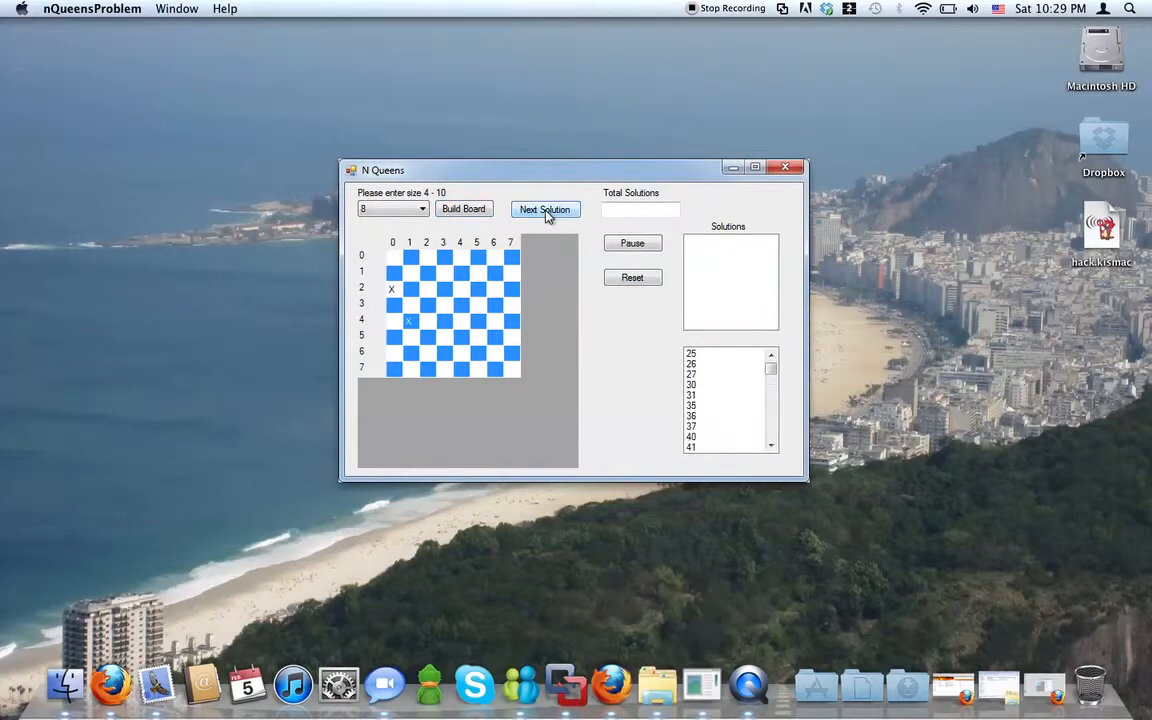
# Step: Step the 8x8 solver repeatedly until candidate entries climb into the 41000s
pyautogui.click(545, 209)
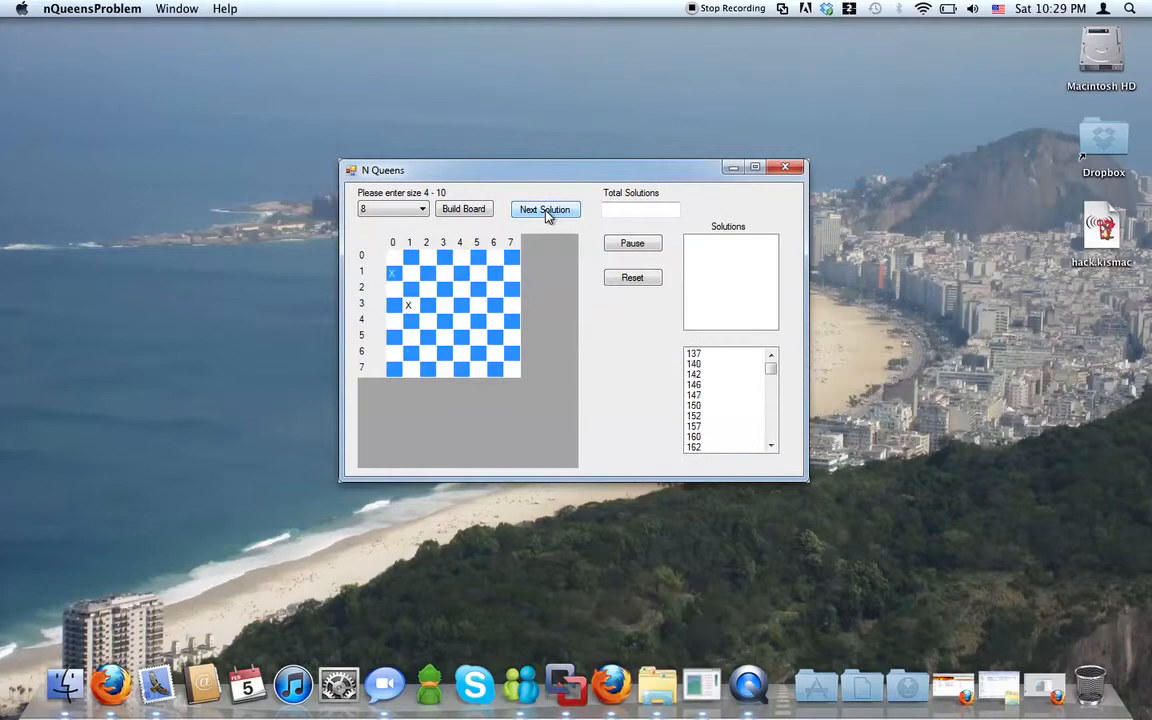
pyautogui.click(545, 209)
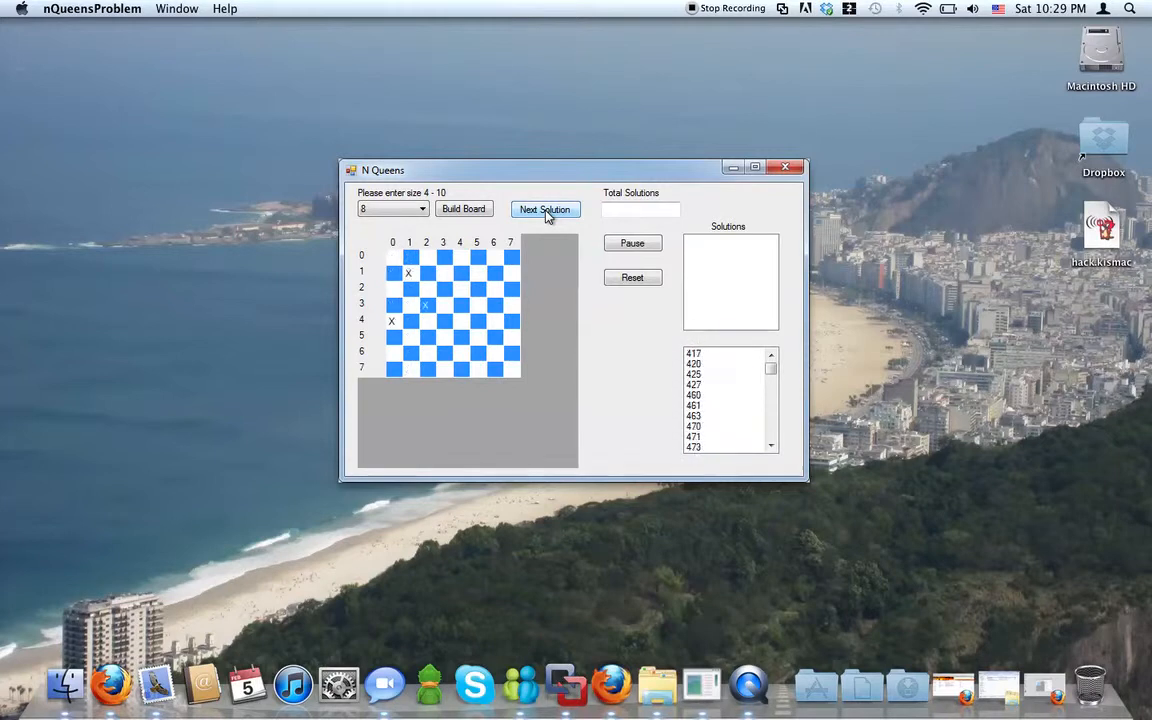
pyautogui.click(545, 209)
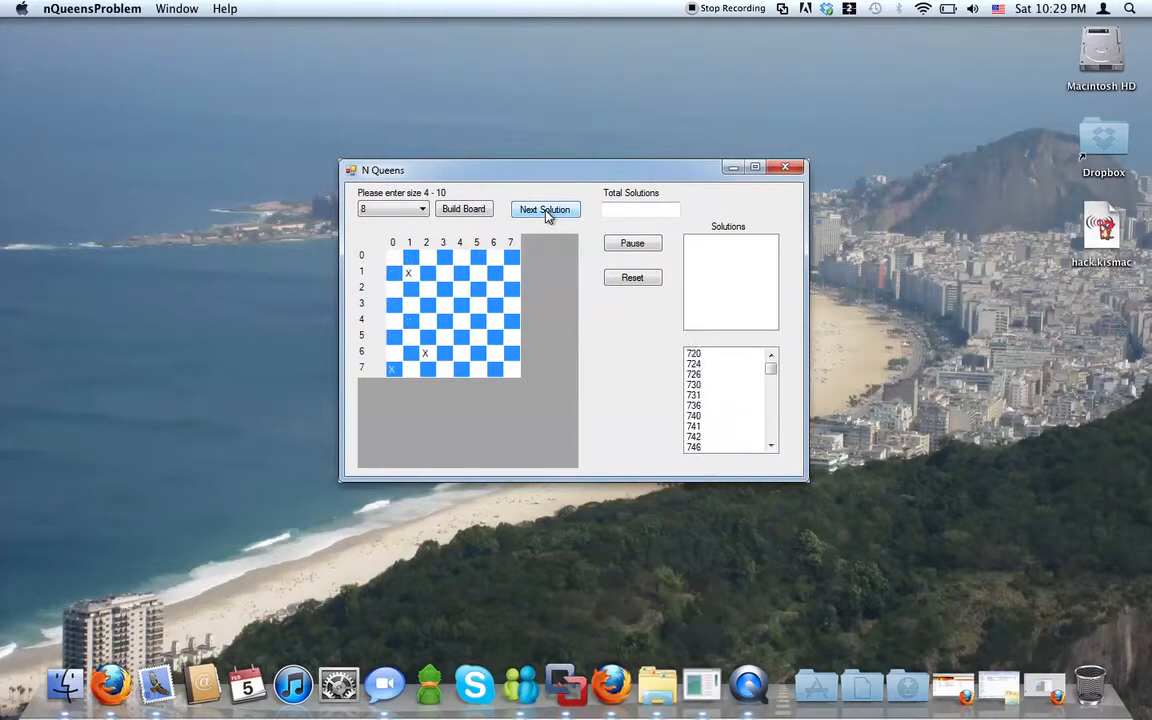
pyautogui.click(545, 209)
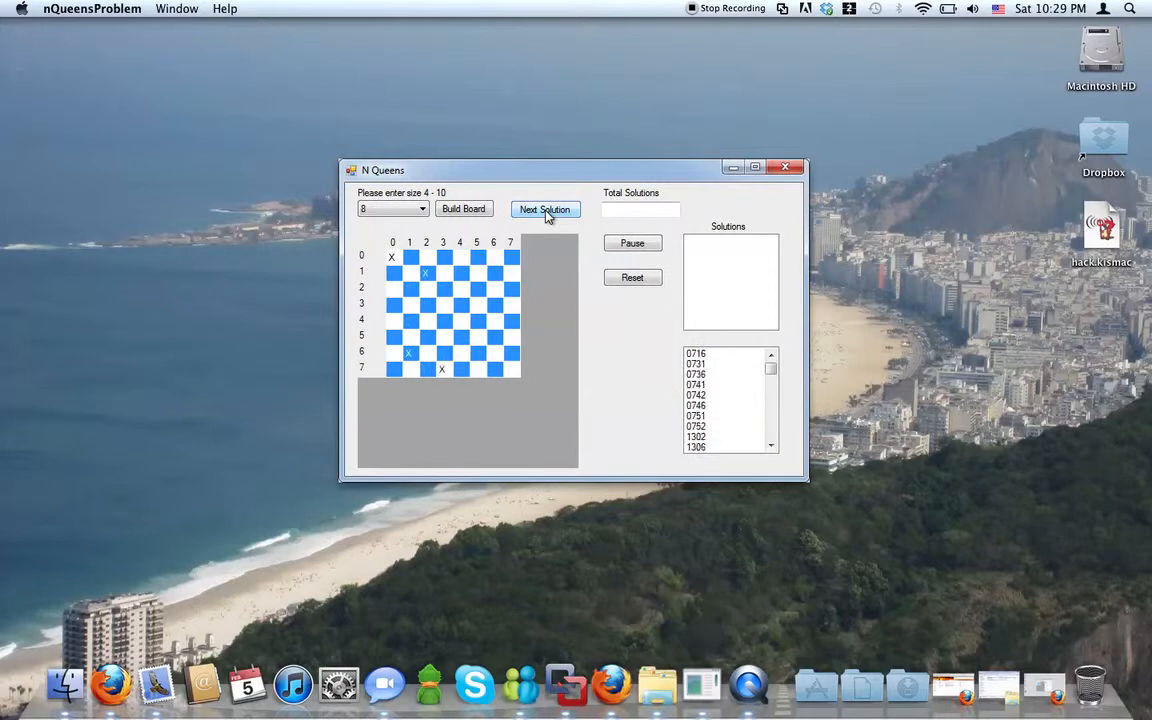
pyautogui.click(545, 209)
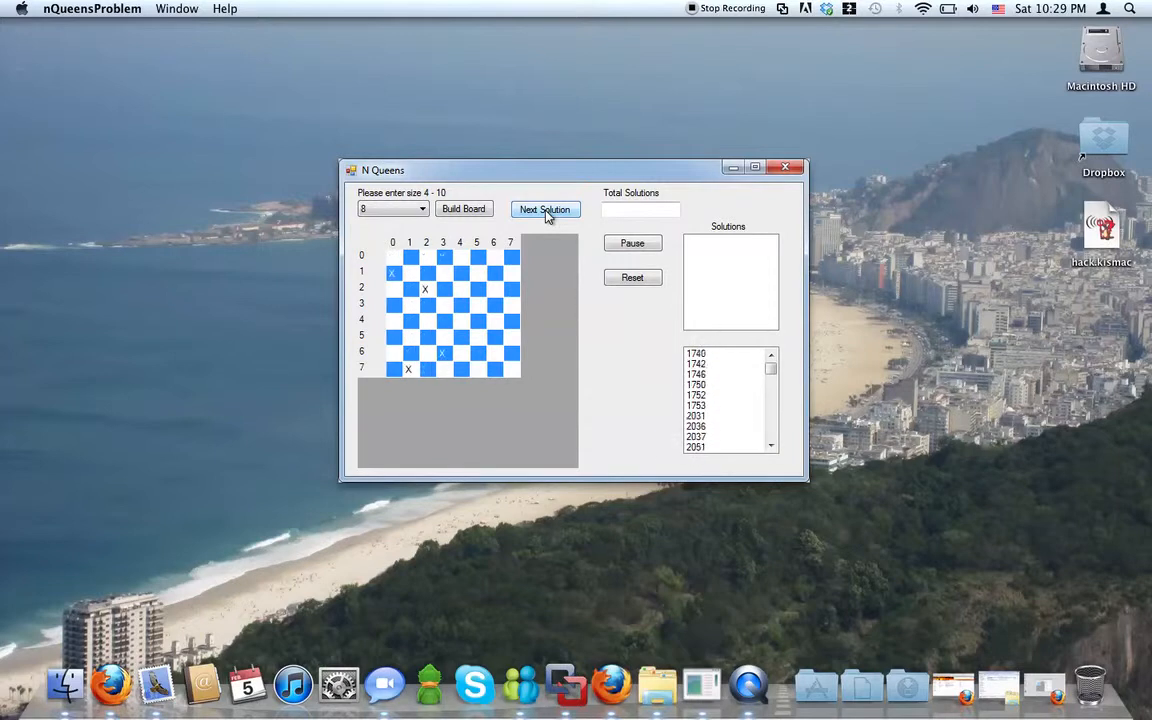
pyautogui.click(545, 209)
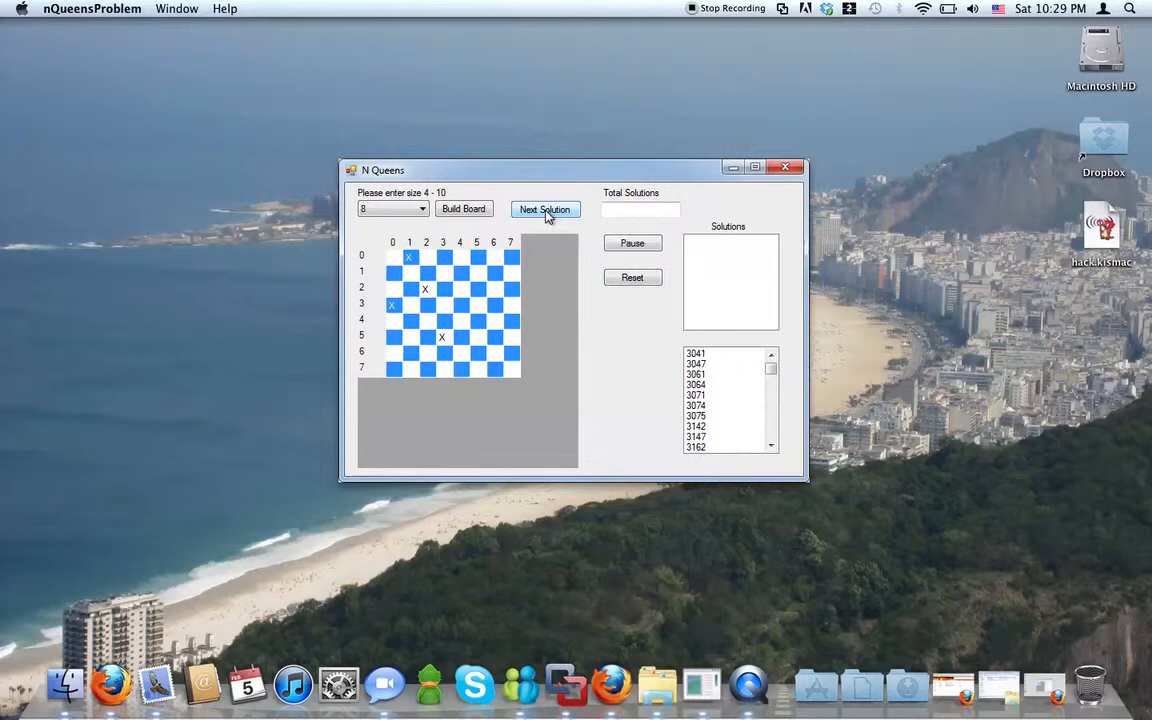
pyautogui.click(545, 209)
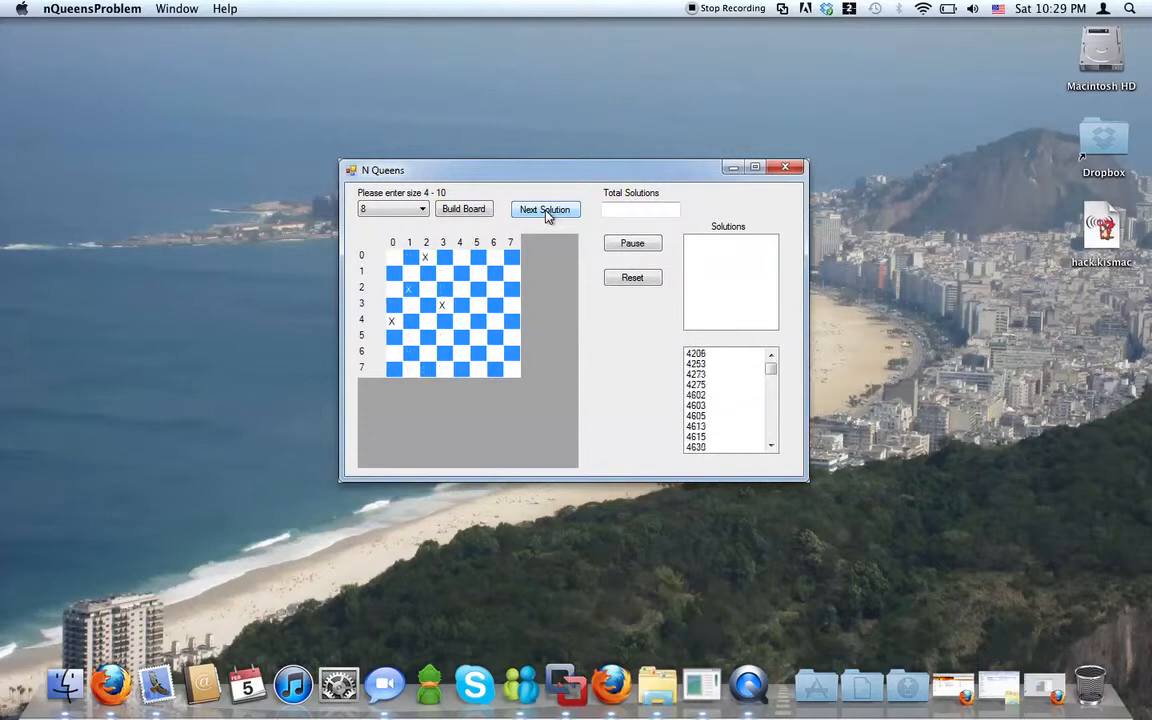
pyautogui.click(545, 209)
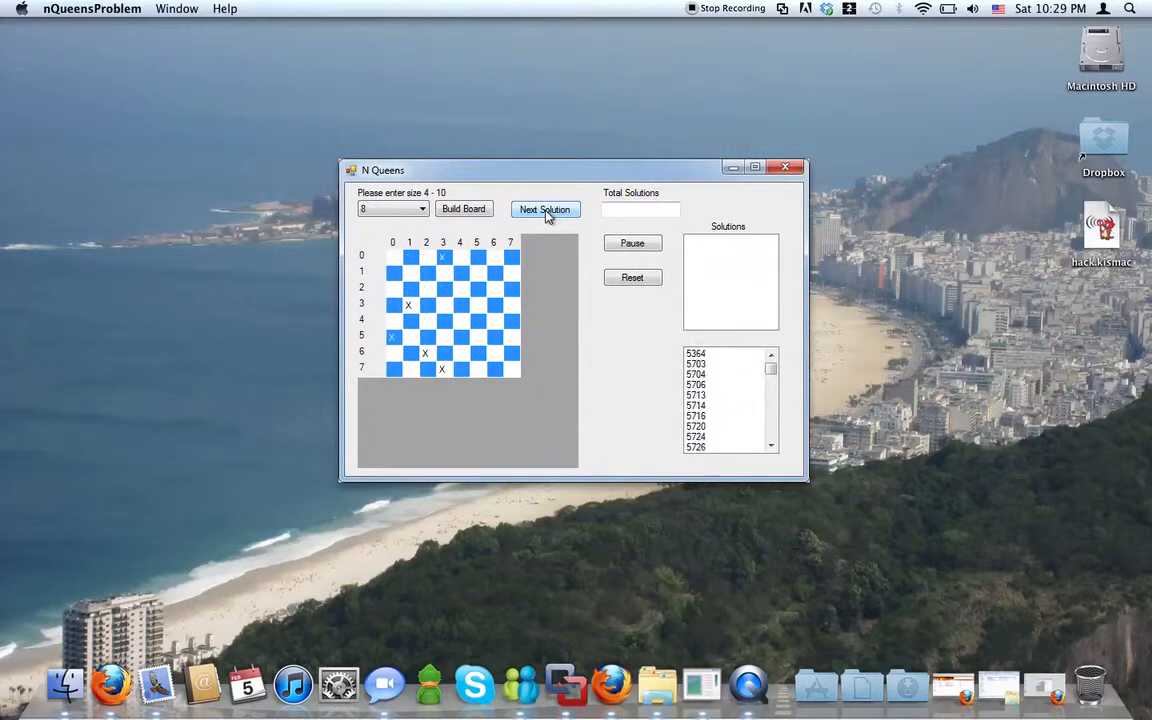
pyautogui.click(545, 209)
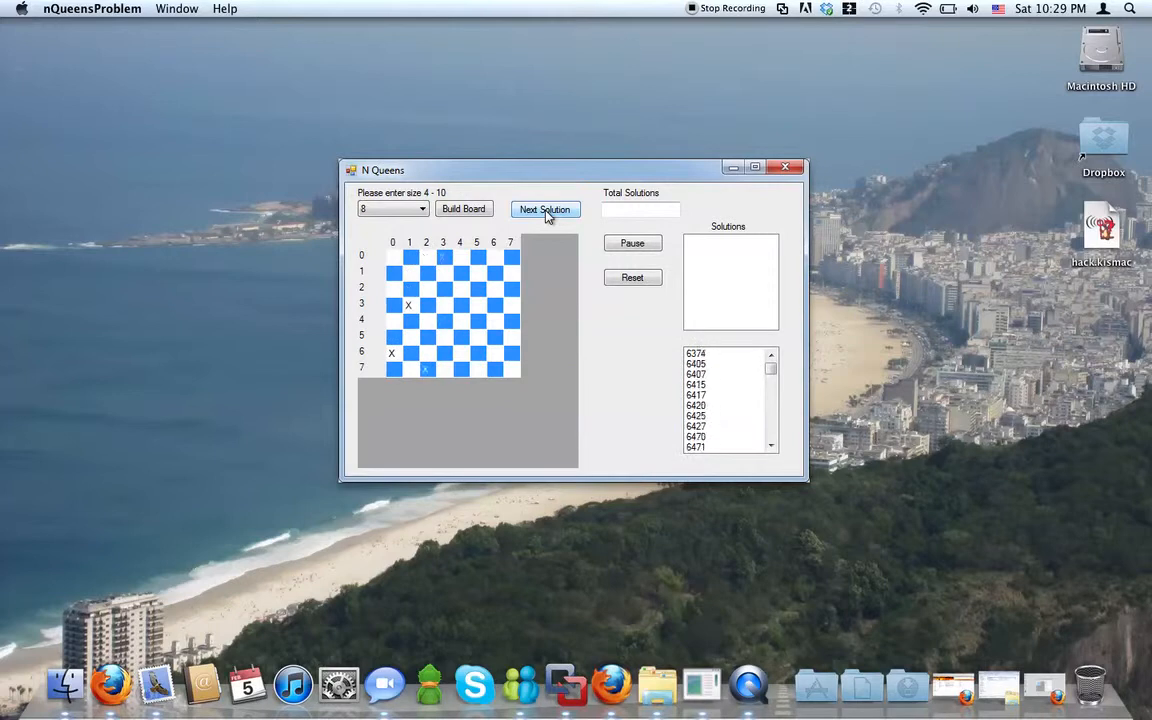
pyautogui.click(545, 209)
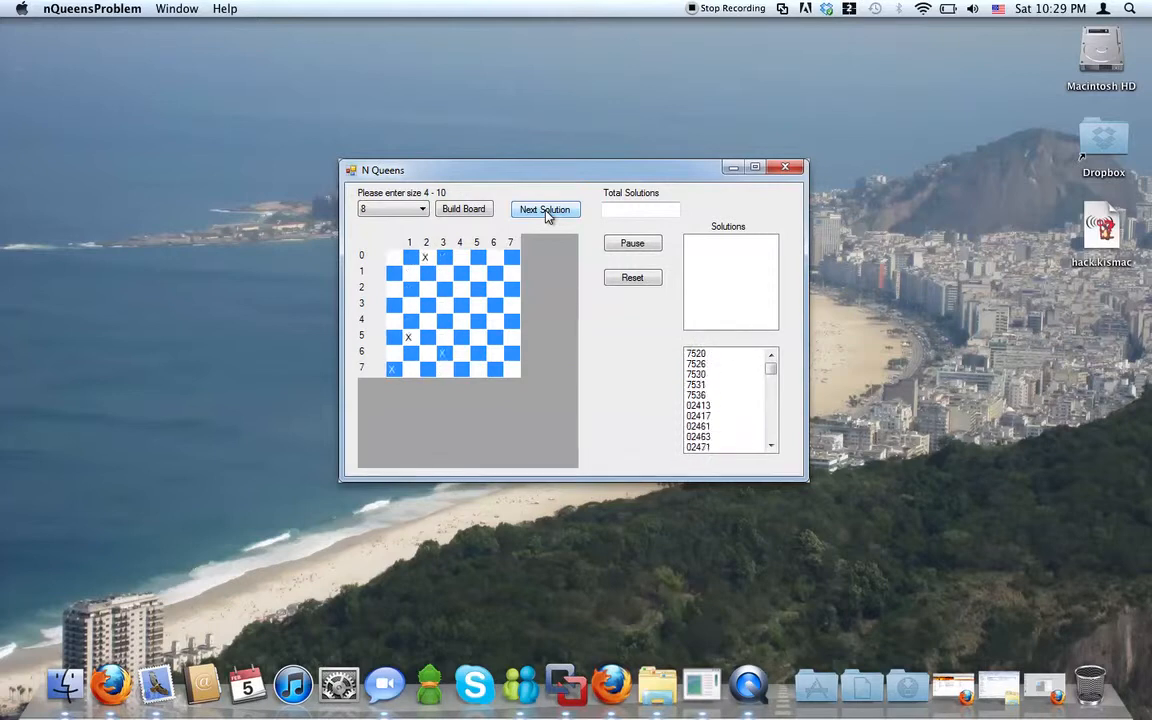
pyautogui.click(545, 209)
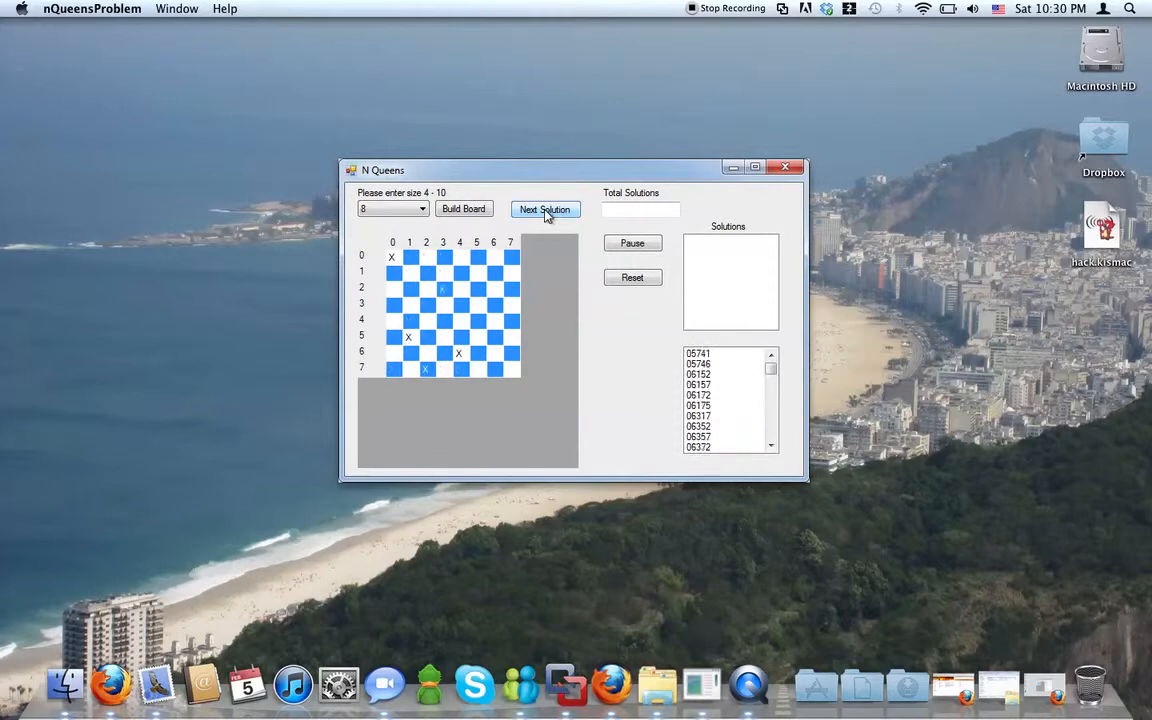
pyautogui.click(545, 209)
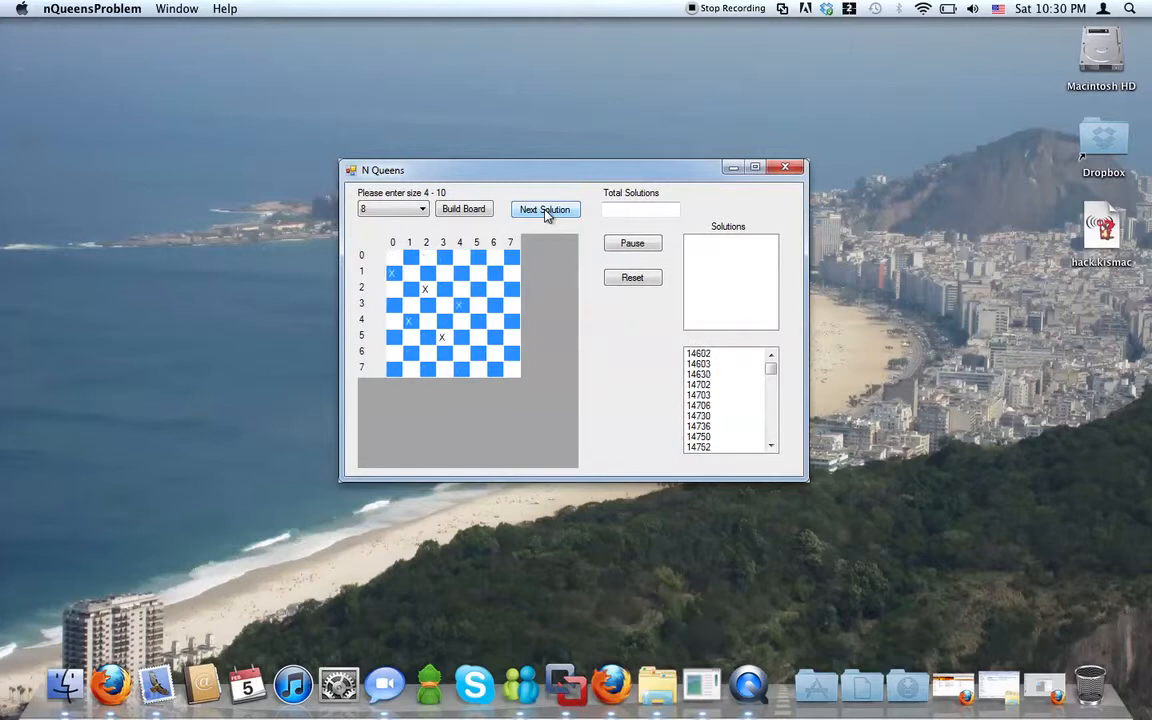
pyautogui.click(545, 209)
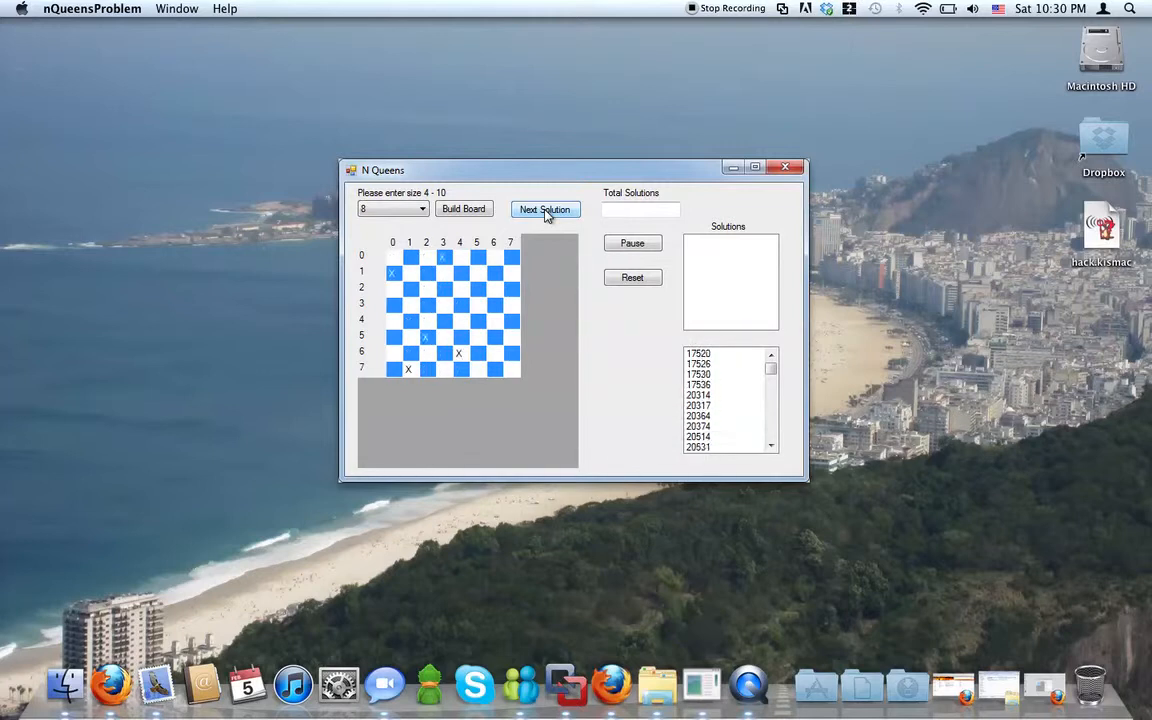
pyautogui.click(545, 209)
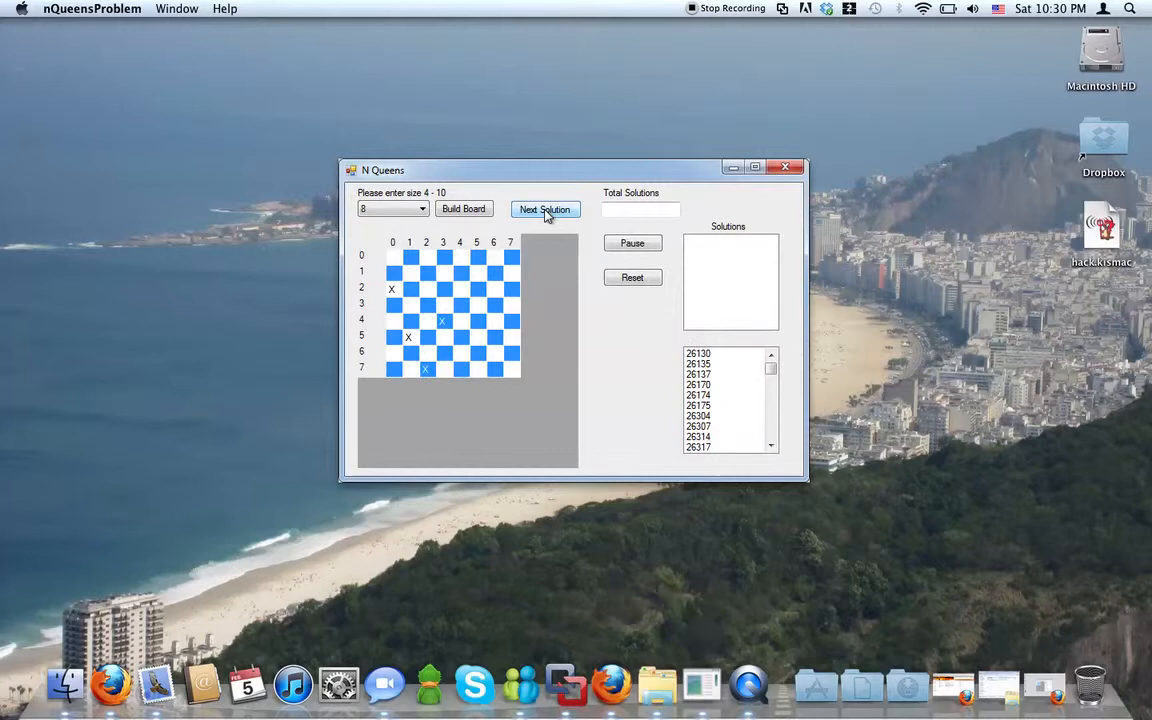
pyautogui.click(545, 209)
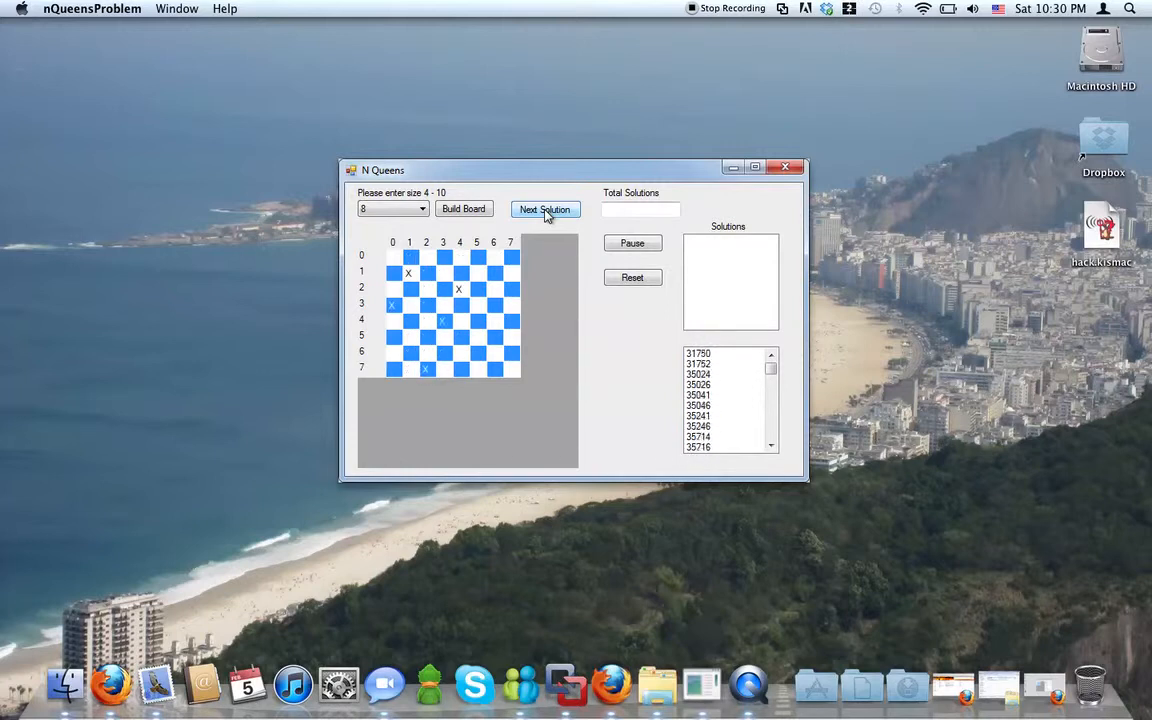
pyautogui.click(545, 209)
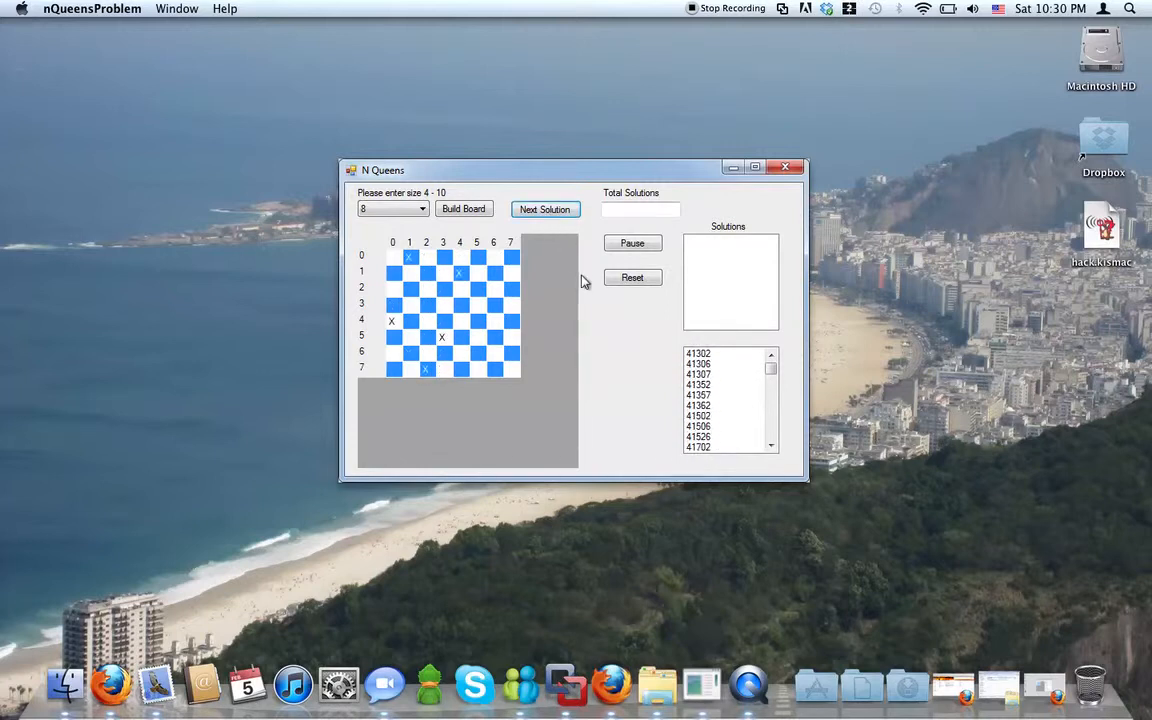
# Step: Keep advancing the 8x8 search until candidates reach seven-digit values beginning with 75
pyautogui.click(545, 209)
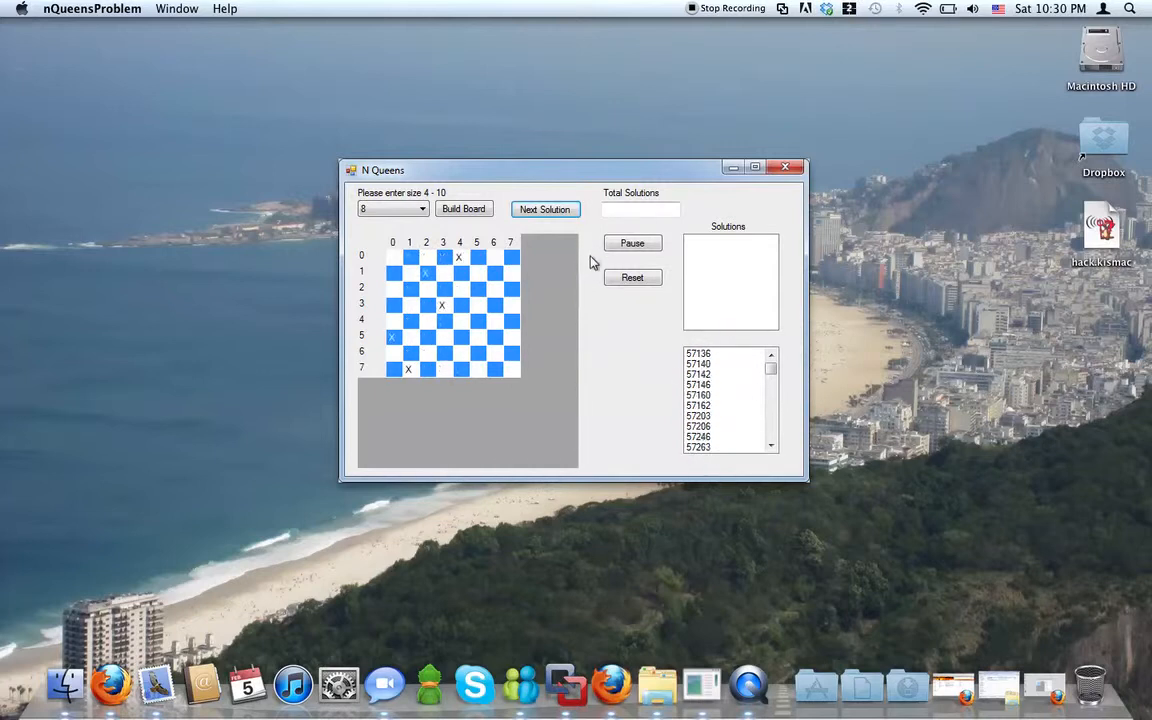
pyautogui.click(545, 209)
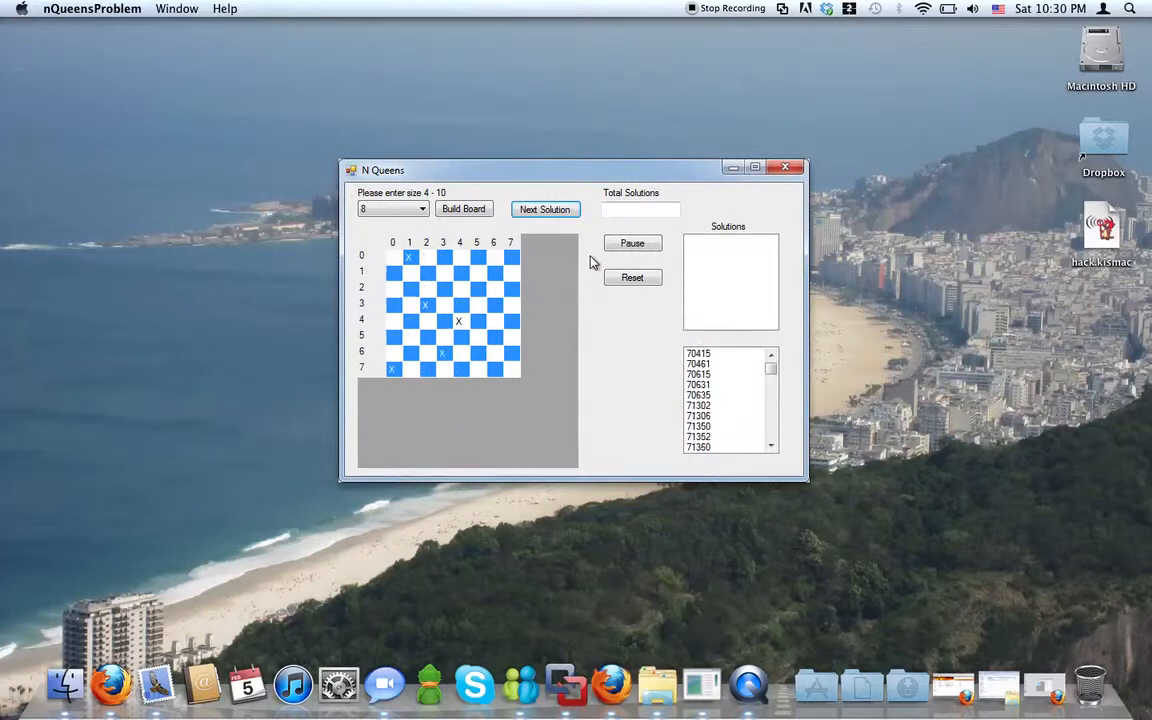
pyautogui.click(545, 209)
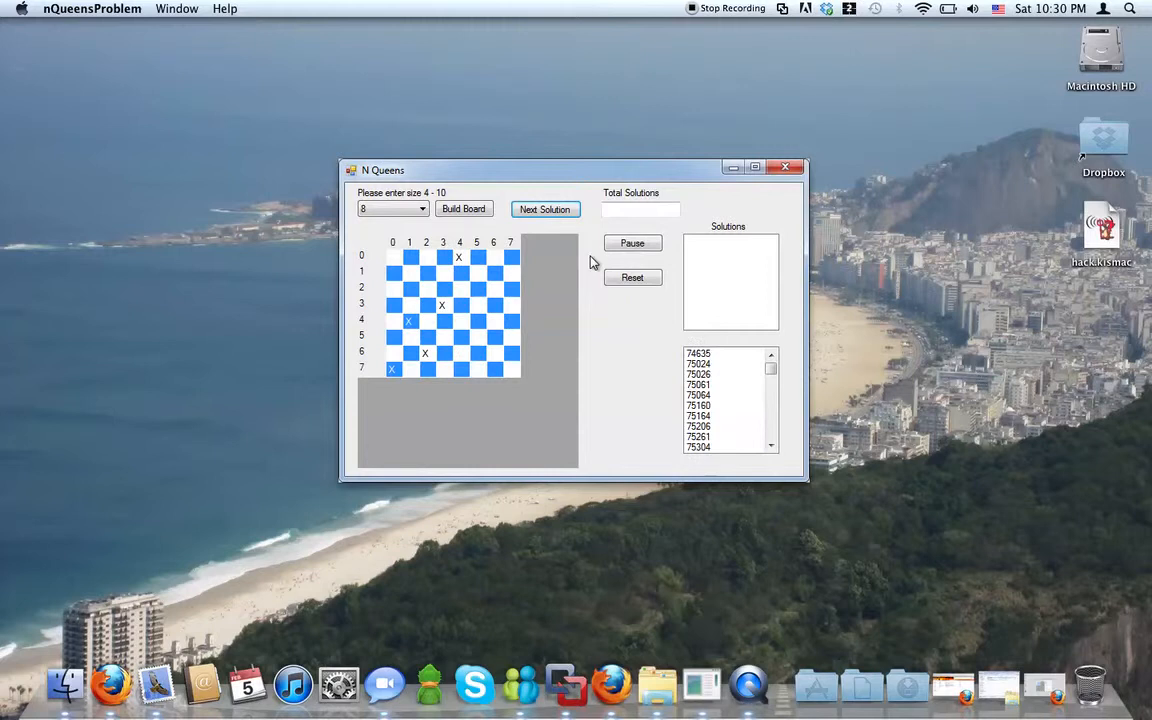
pyautogui.click(545, 209)
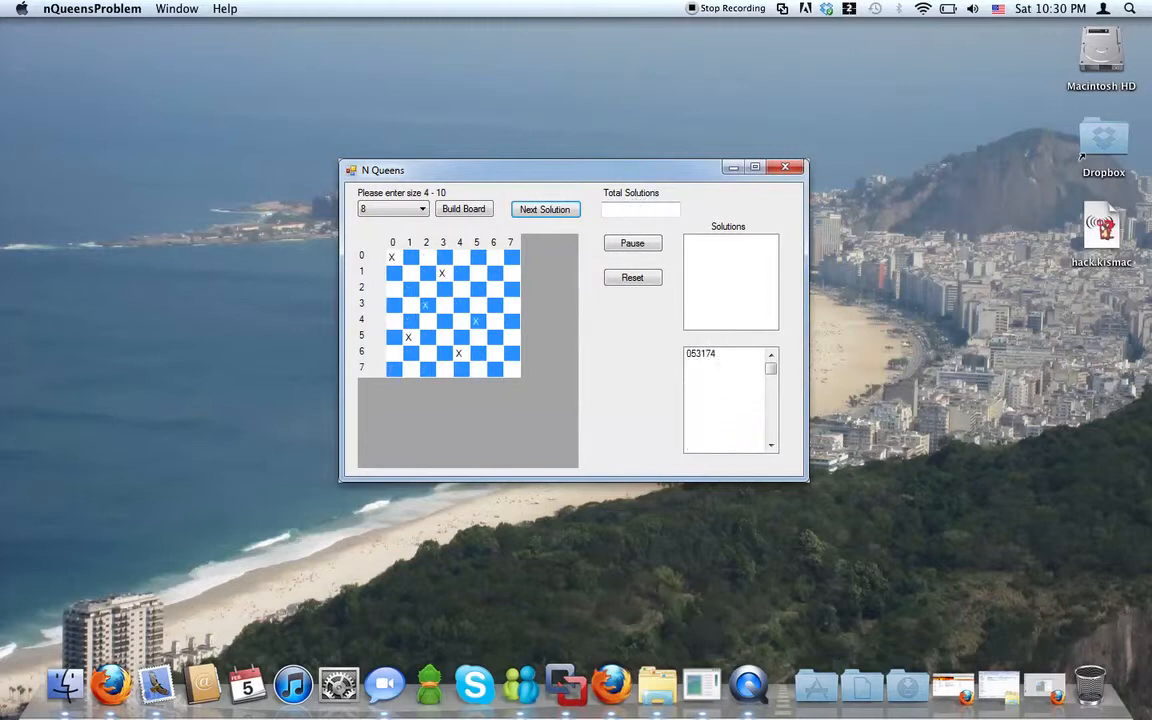
pyautogui.click(545, 209)
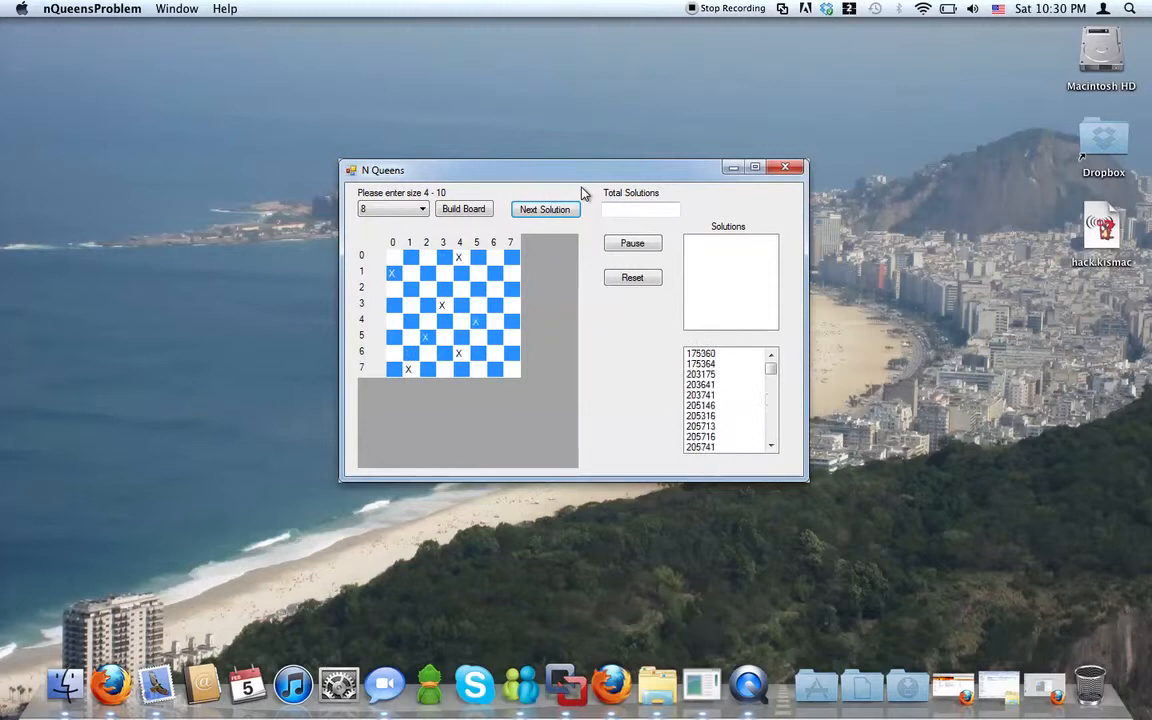
pyautogui.click(545, 209)
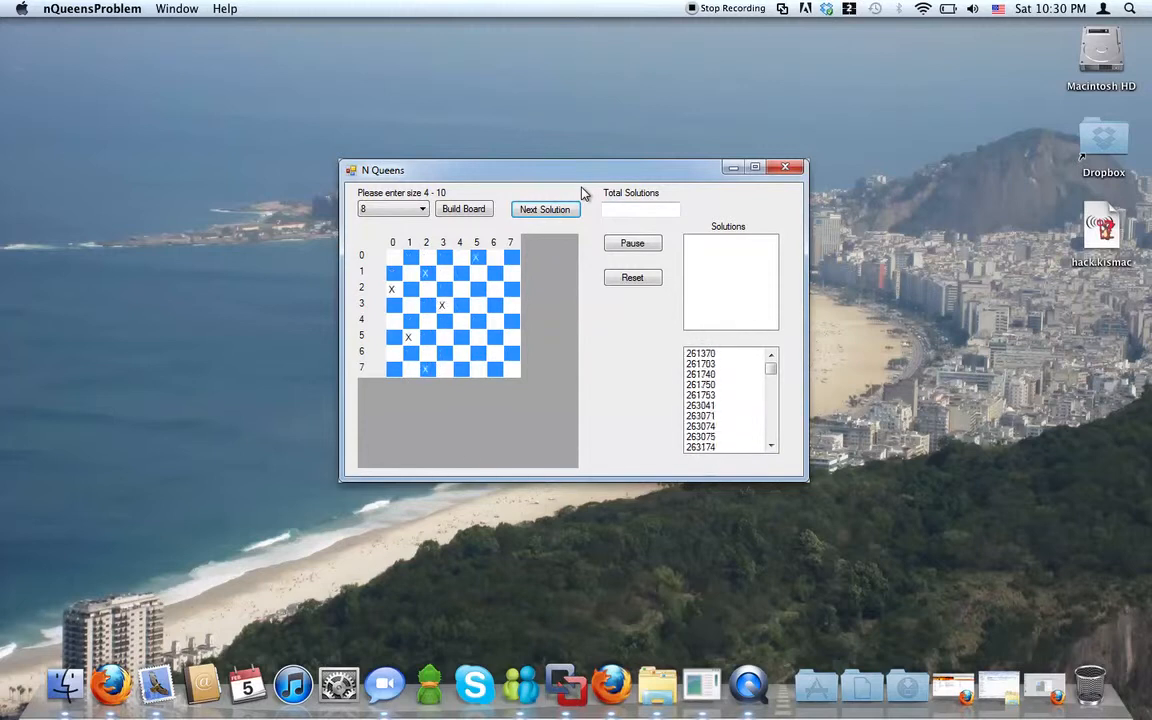
pyautogui.click(545, 209)
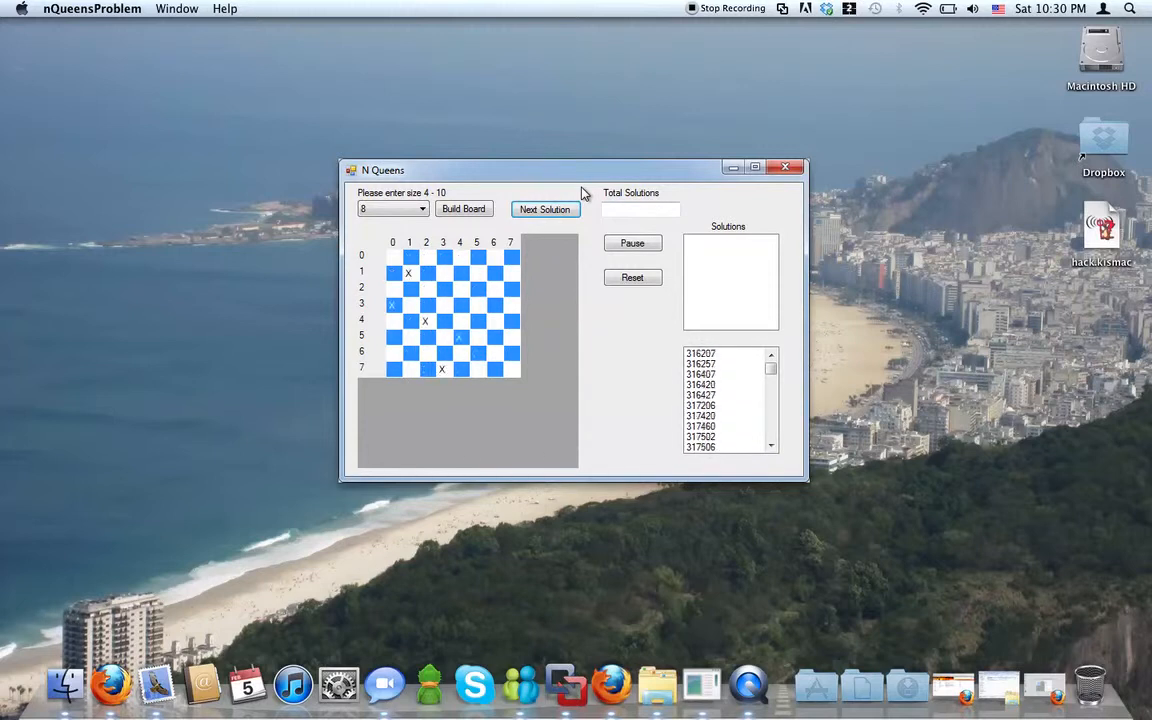
pyautogui.click(545, 209)
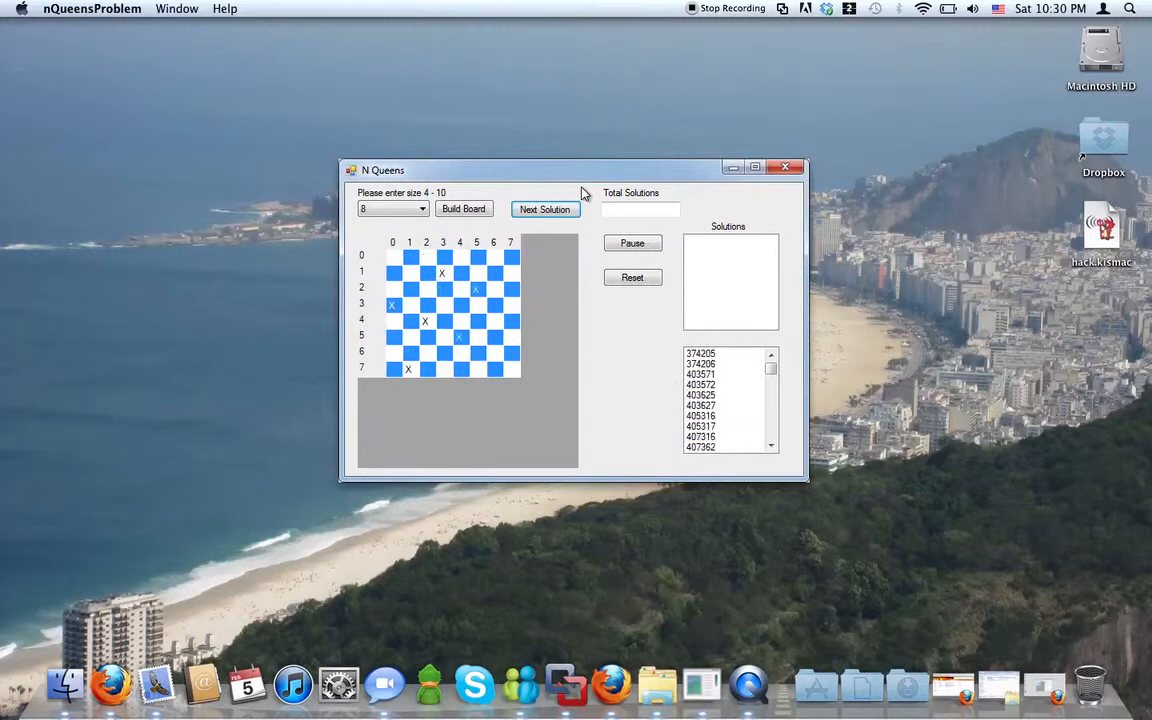
pyautogui.click(545, 209)
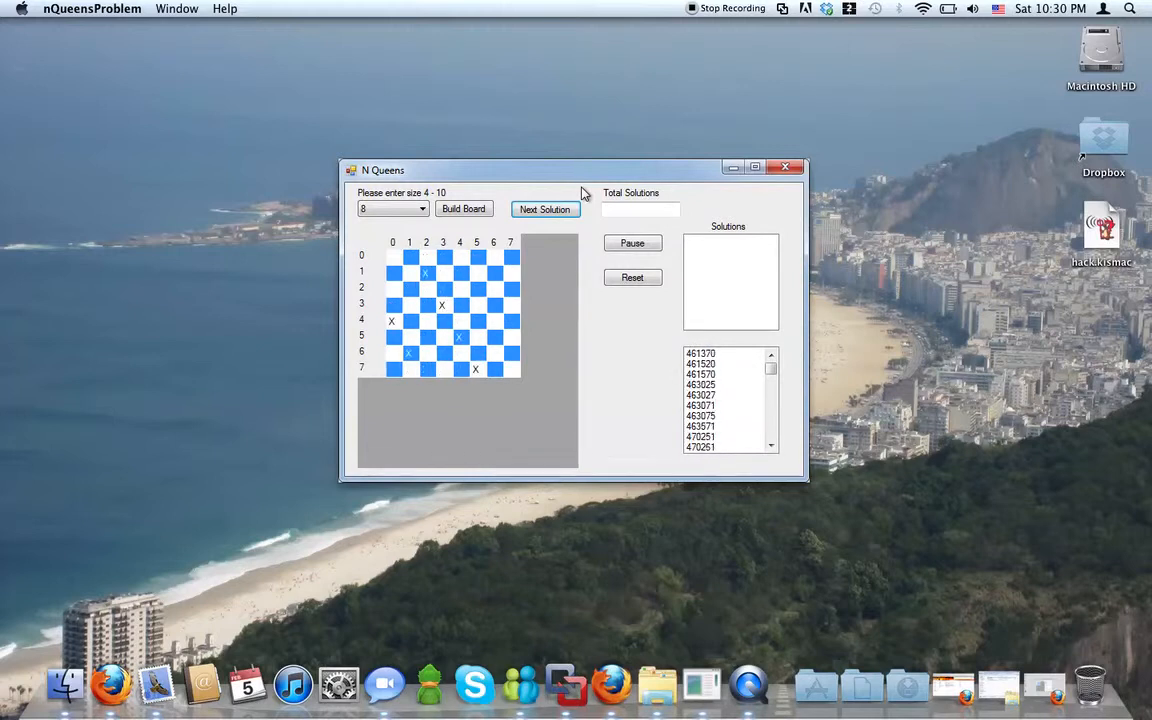
pyautogui.click(545, 209)
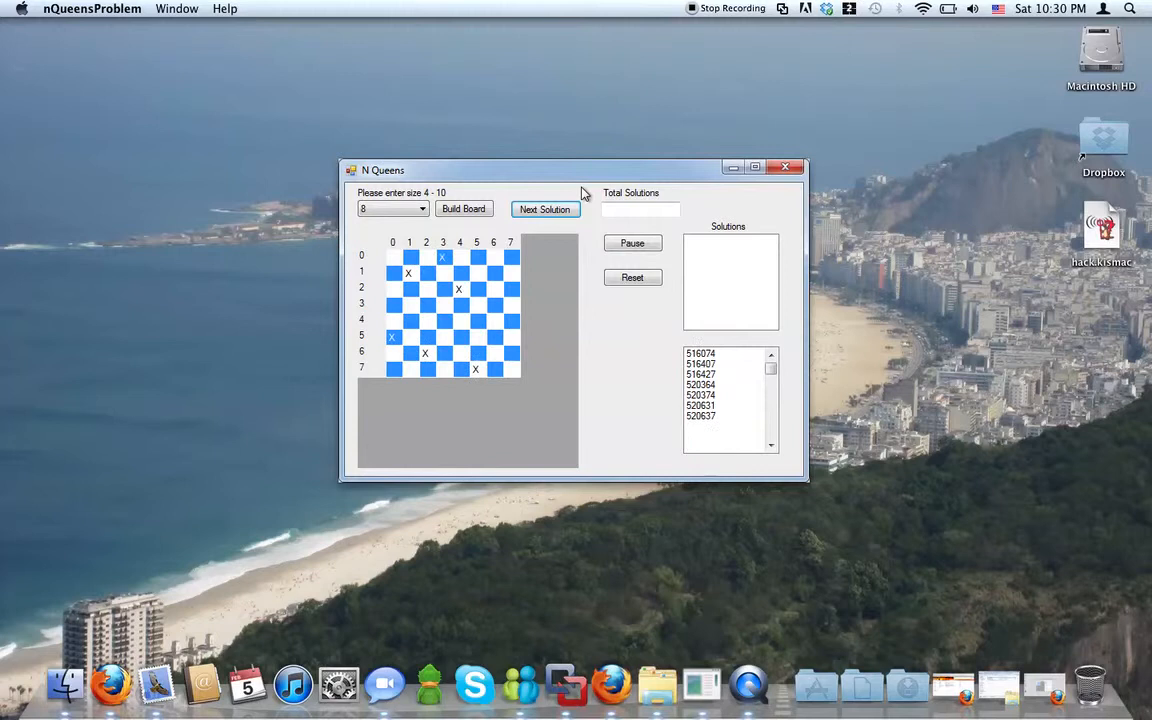
pyautogui.click(545, 209)
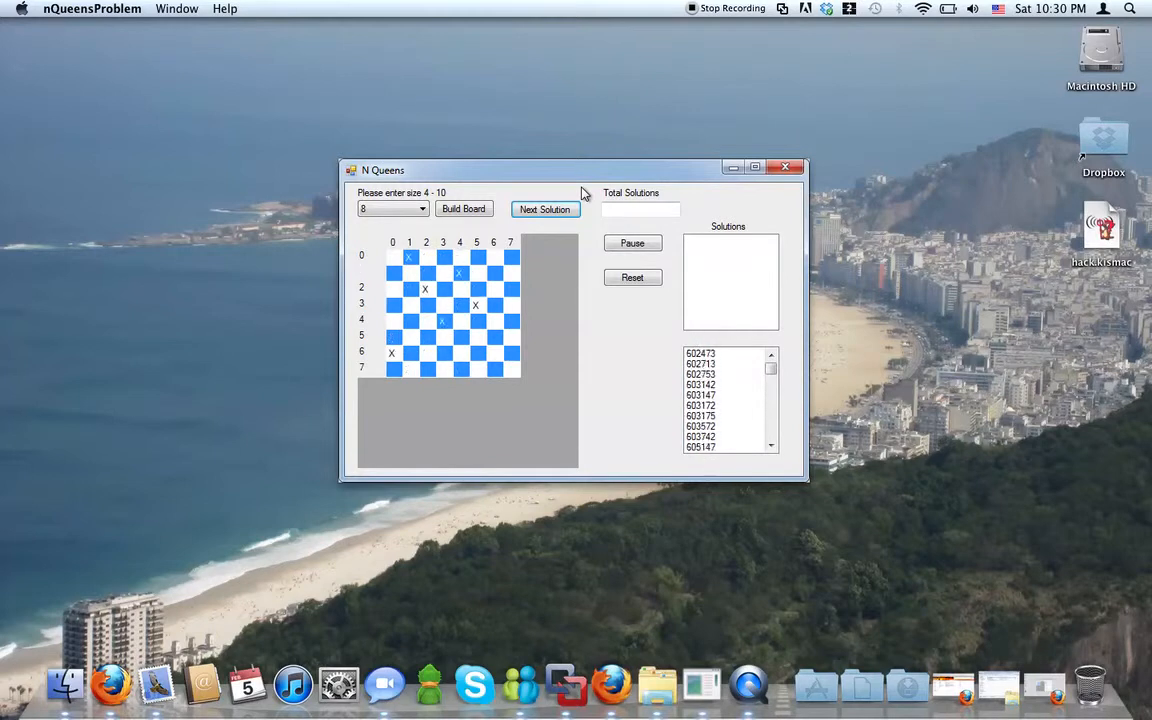
pyautogui.click(545, 209)
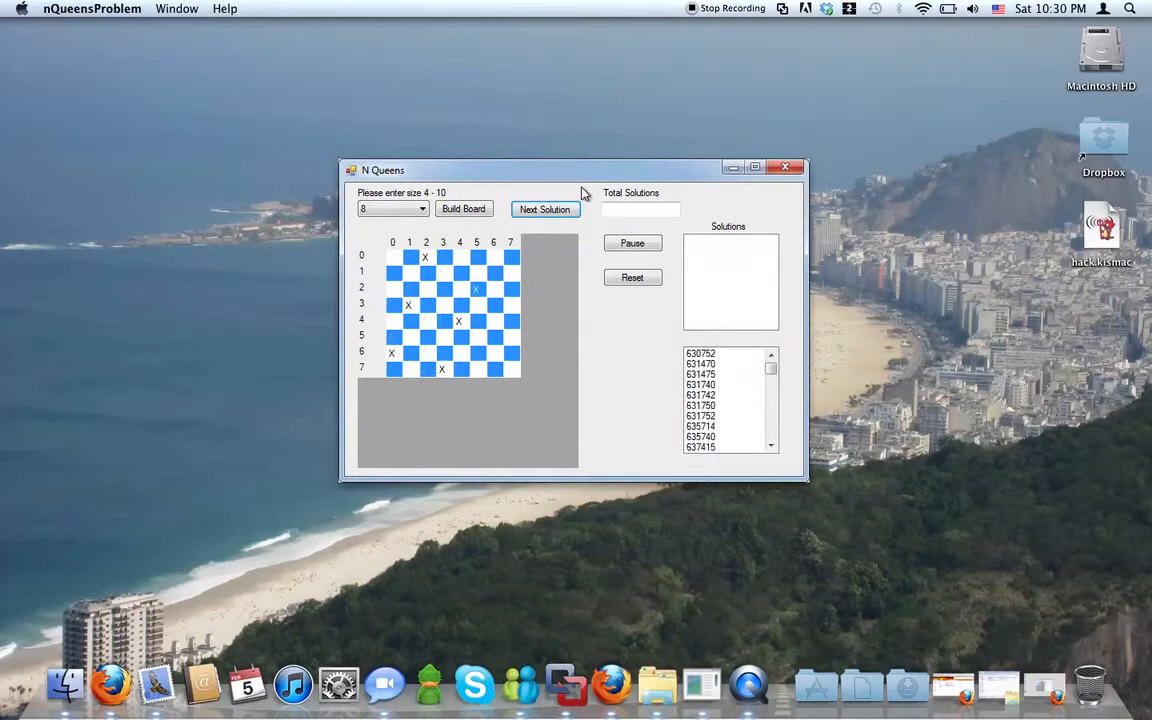
pyautogui.click(545, 209)
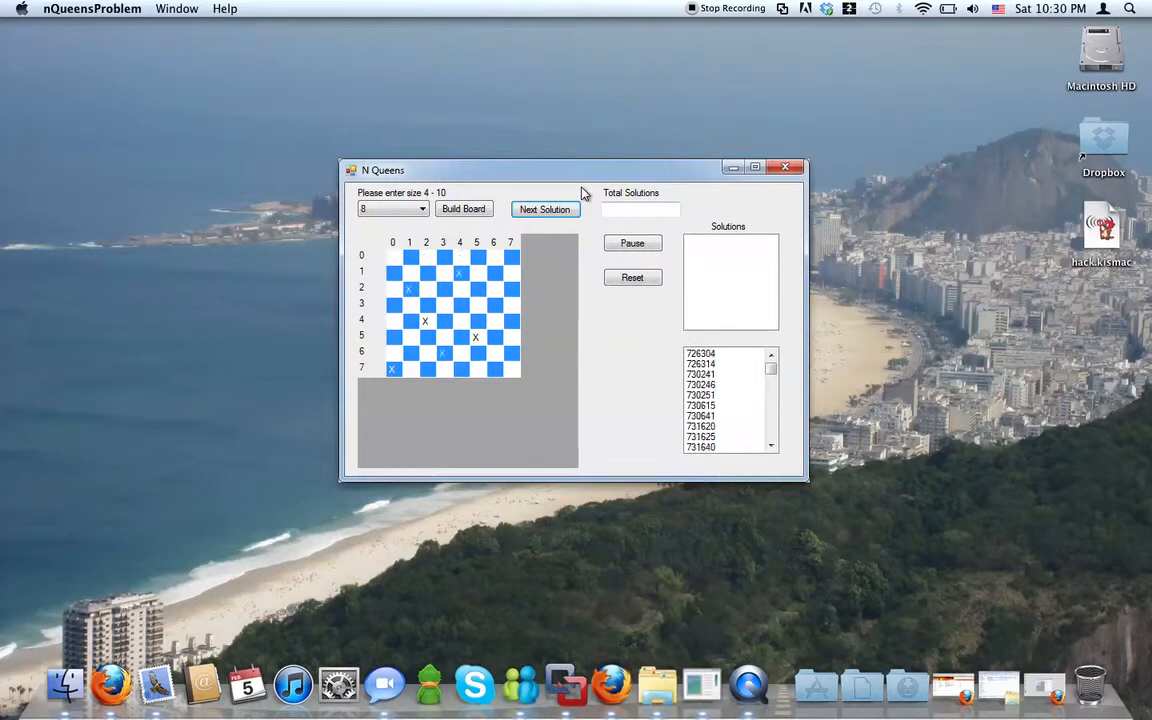
pyautogui.click(545, 209)
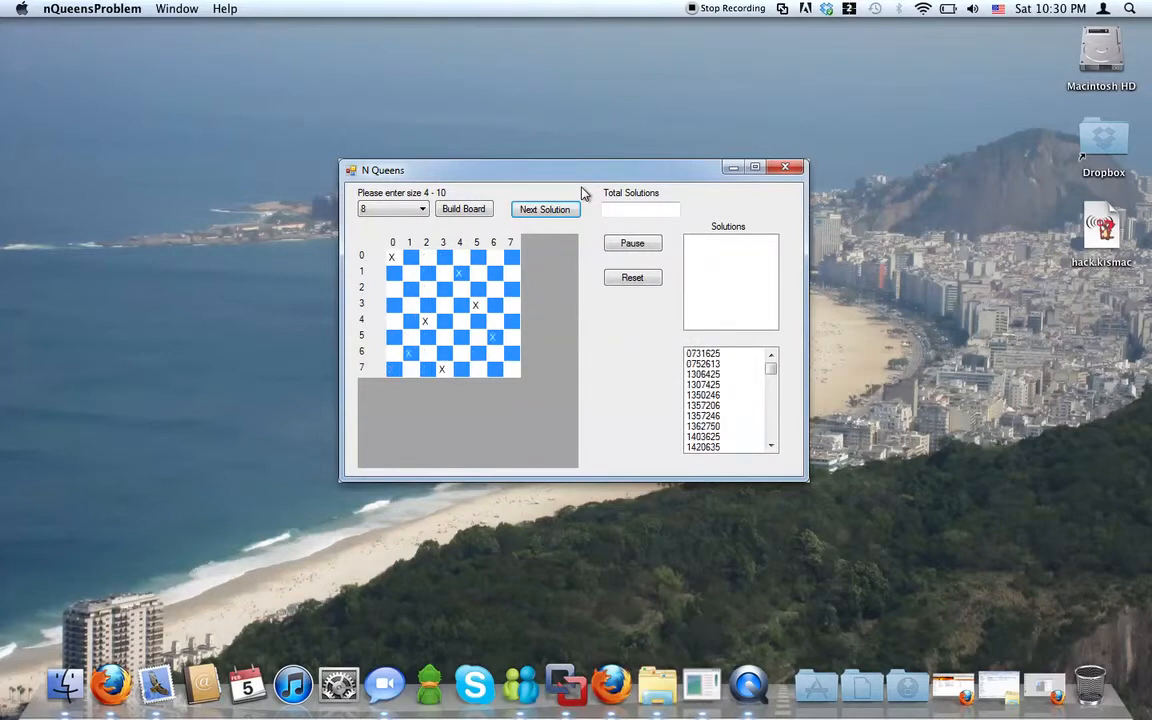
pyautogui.click(545, 209)
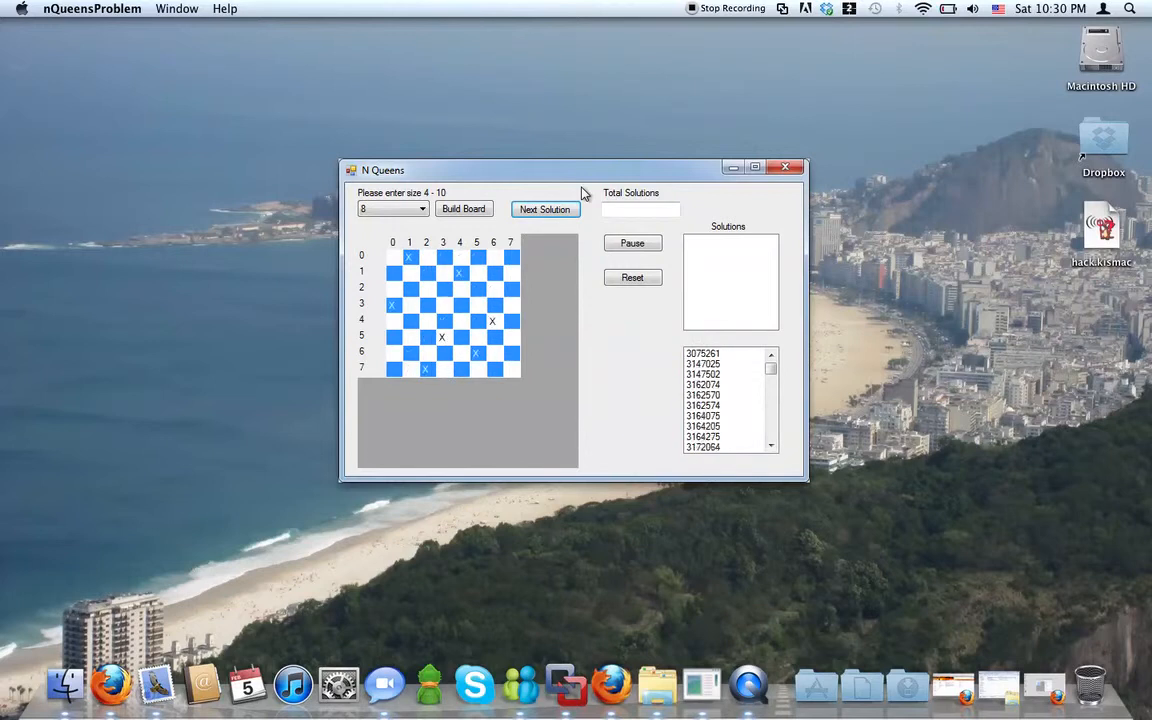
pyautogui.click(545, 209)
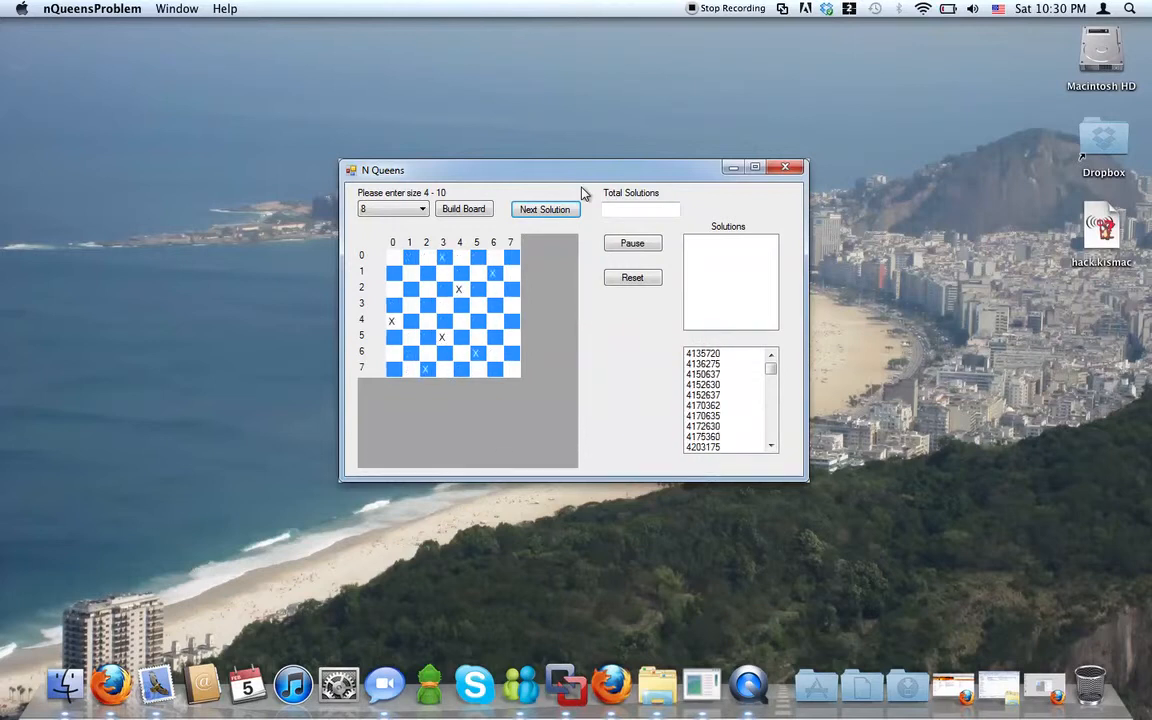
pyautogui.click(545, 209)
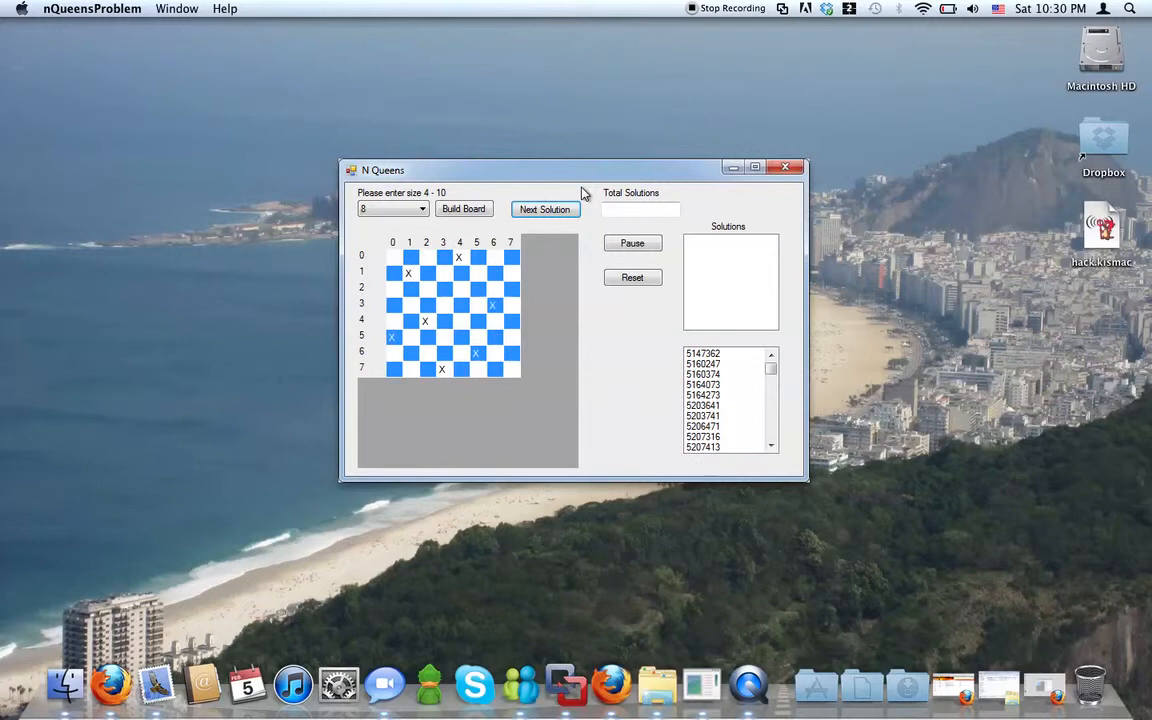
pyautogui.click(545, 209)
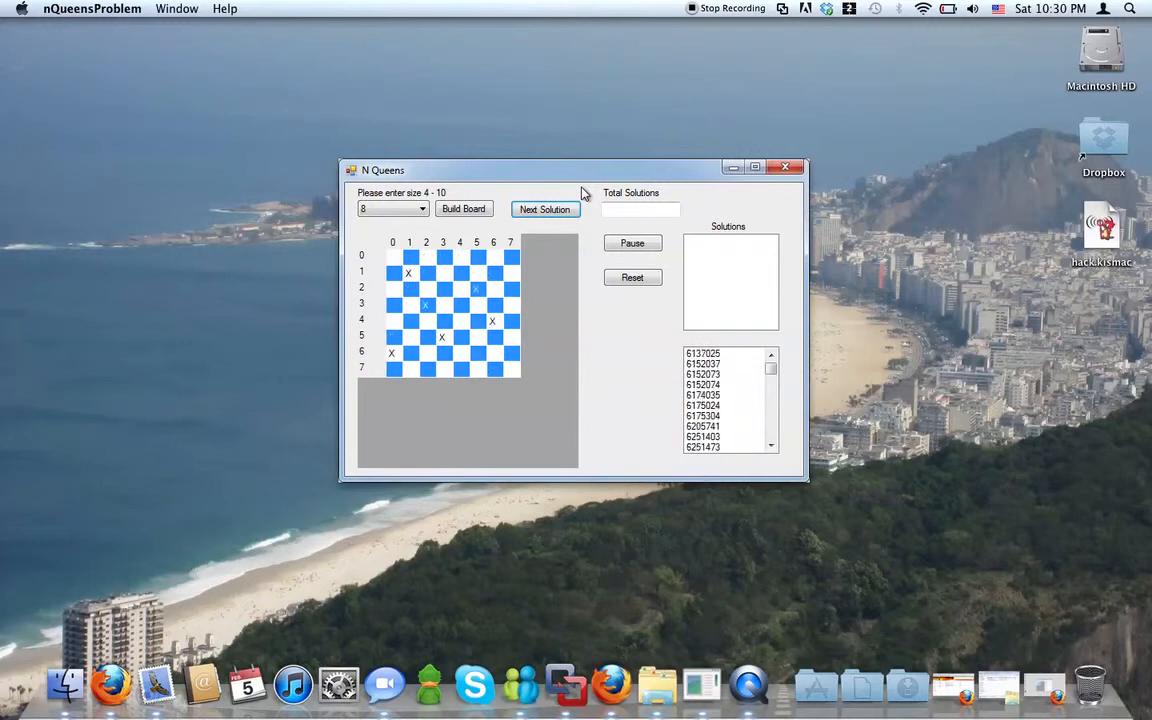
pyautogui.click(545, 209)
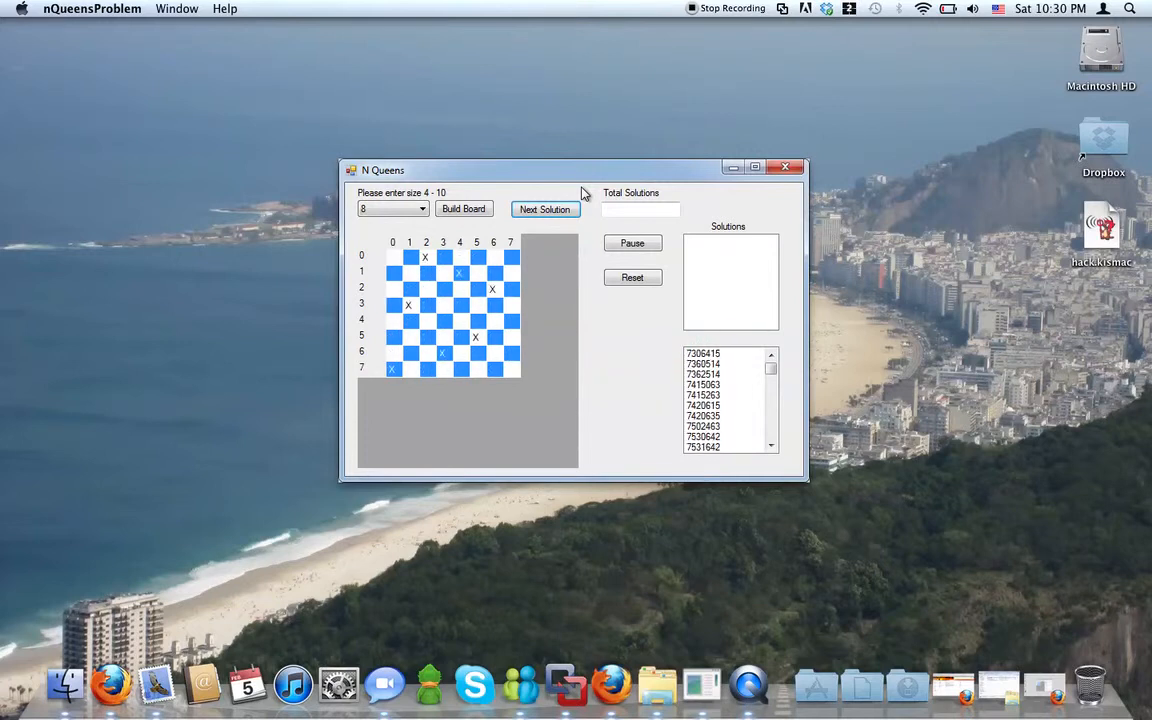
# Step: Finish the 8x8 search, reaching 92 total solutions with 04752613 listed first
pyautogui.click(545, 209)
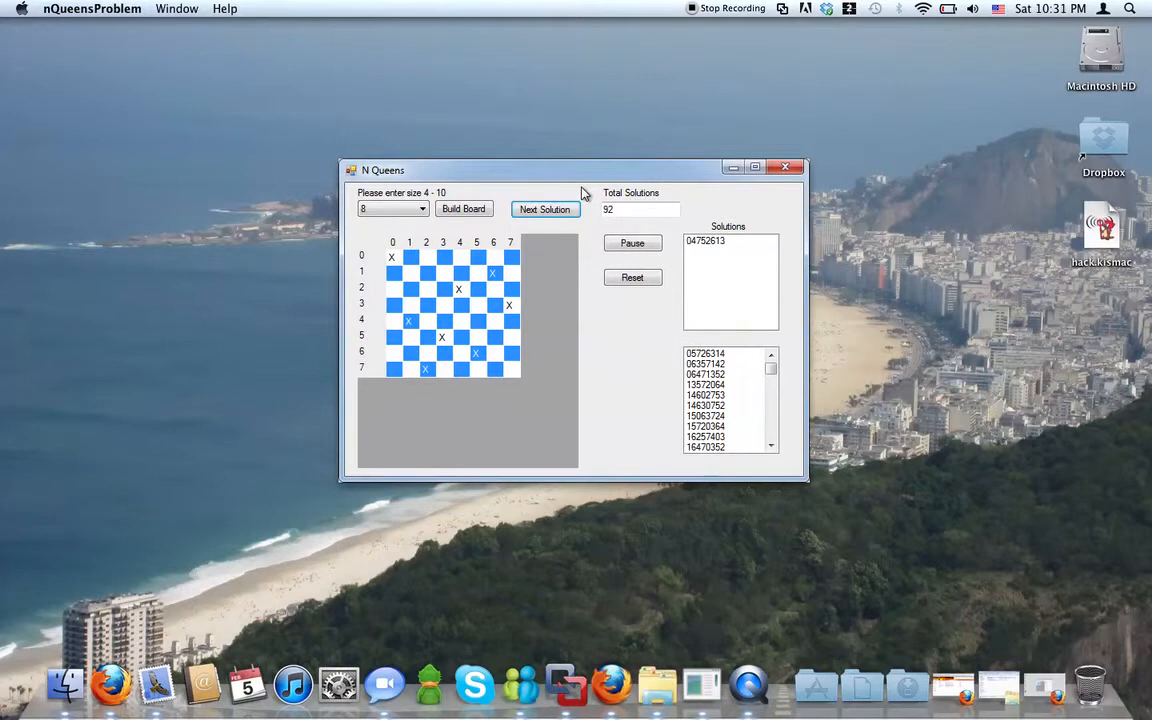
pyautogui.moveTo(569, 265)
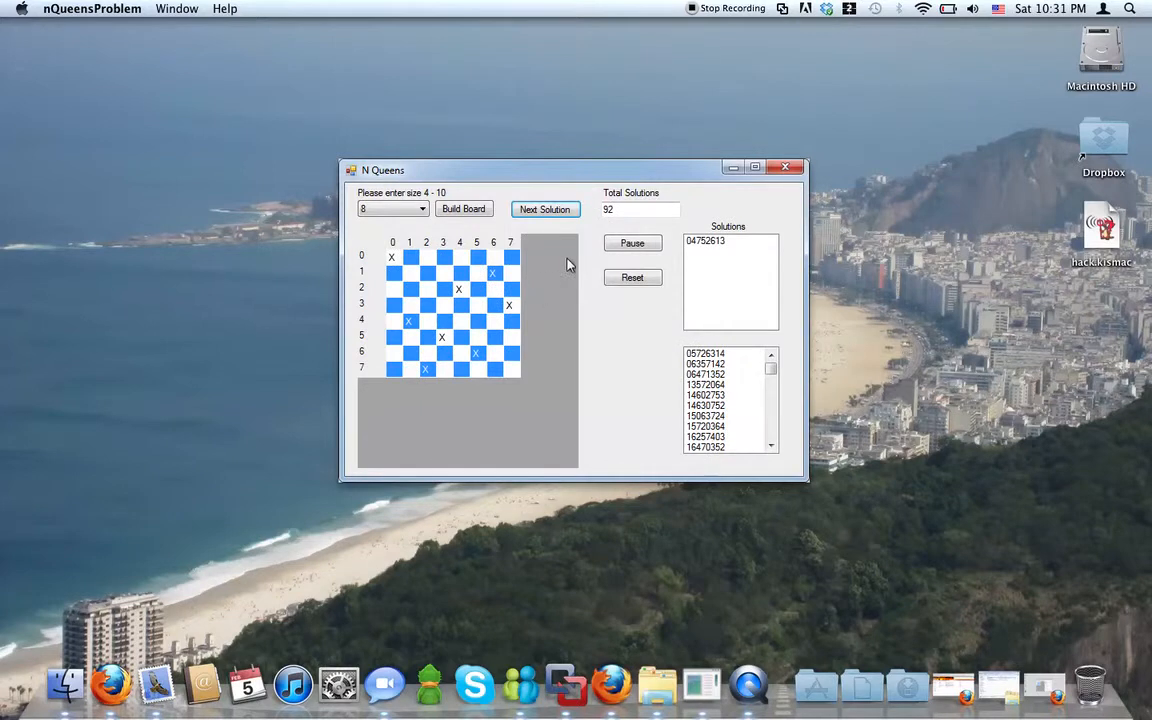
pyautogui.moveTo(585, 227)
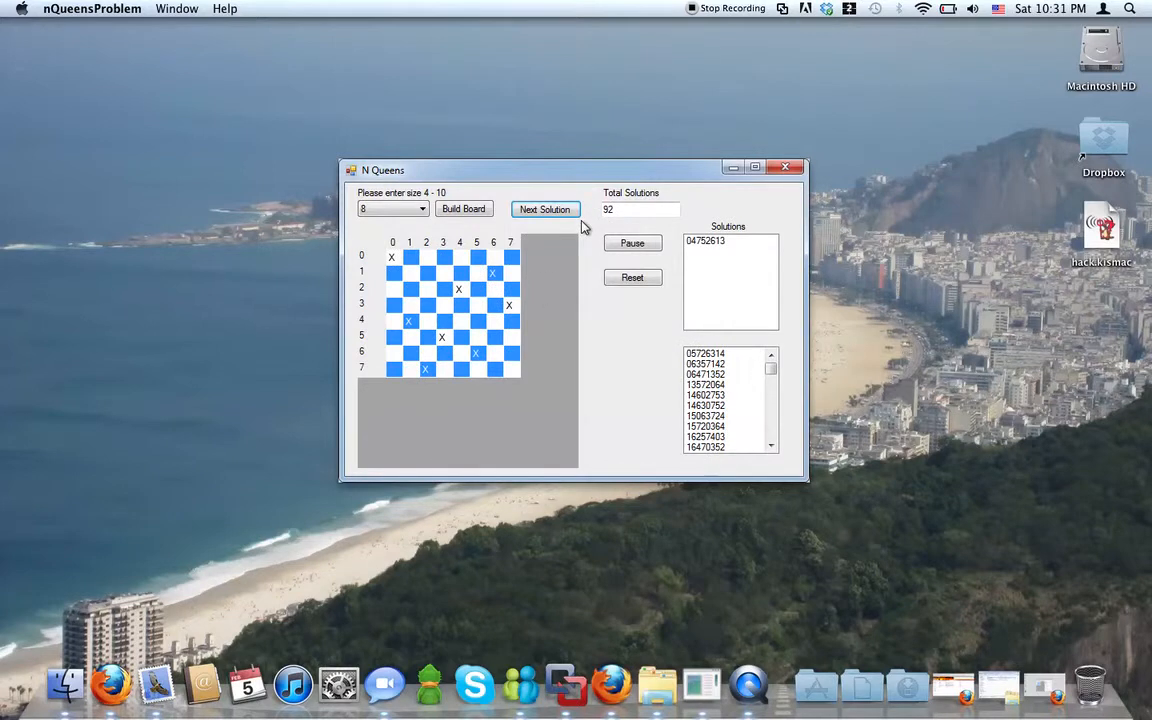
pyautogui.moveTo(678, 219)
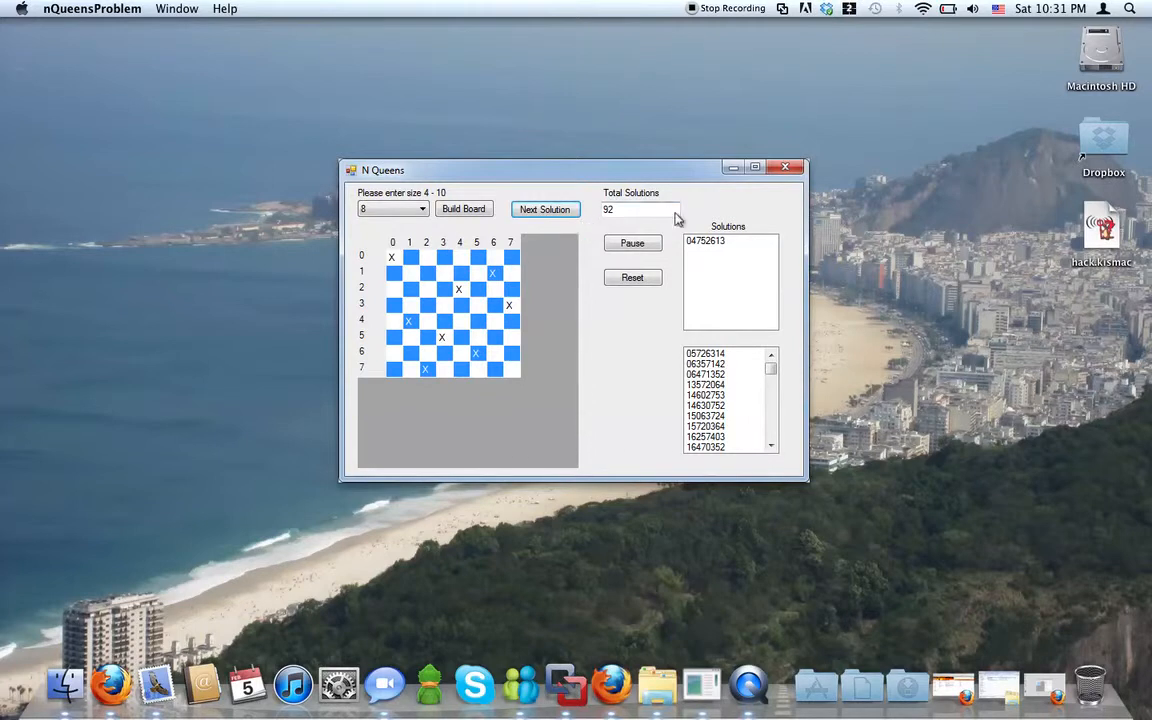
pyautogui.moveTo(543, 180)
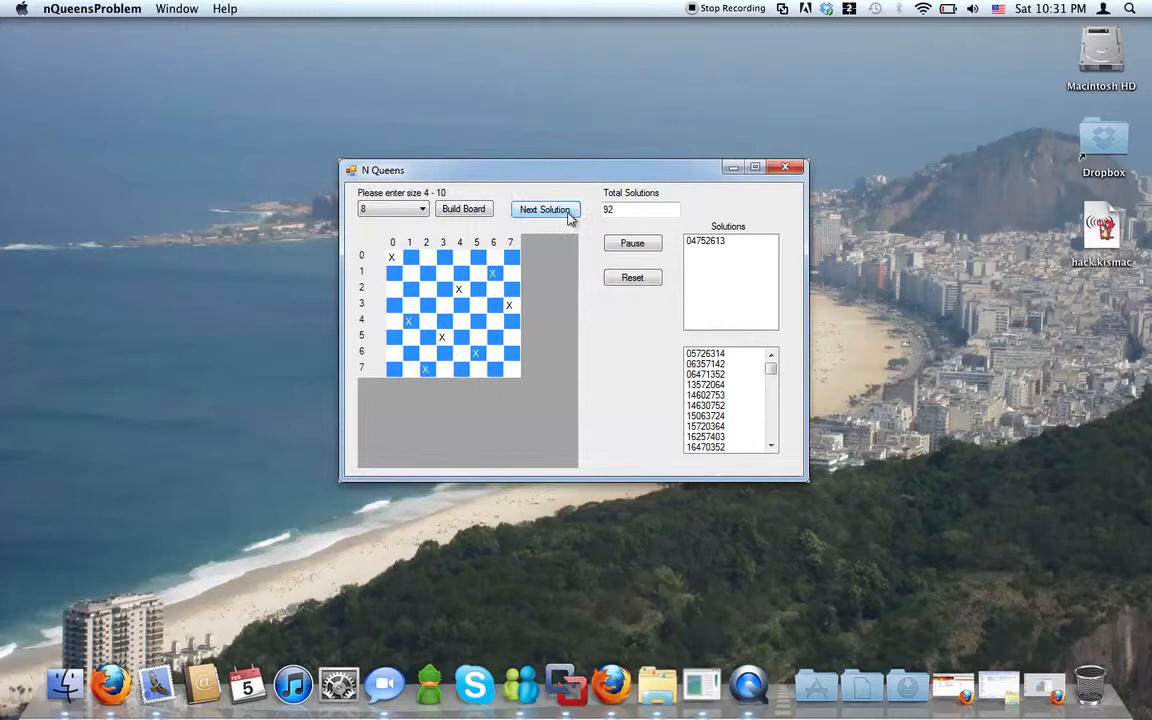
# Step: Browse four more 8x8 solutions with Next Solution
pyautogui.click(545, 209)
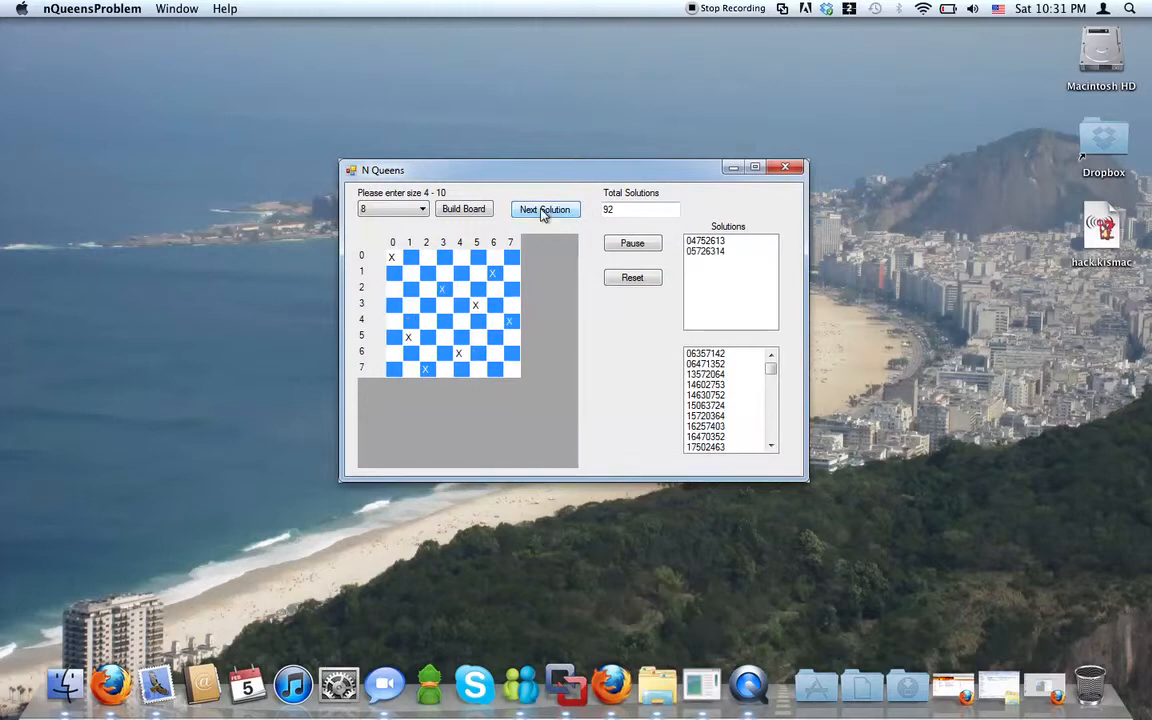
pyautogui.click(545, 209)
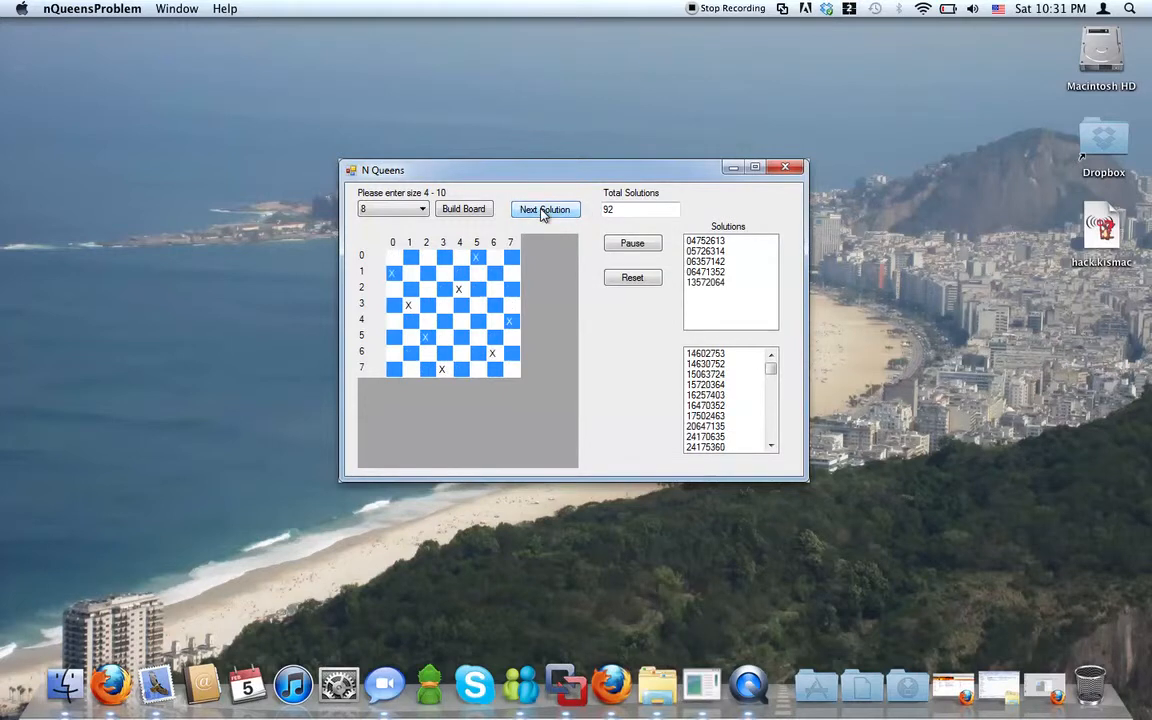
pyautogui.click(545, 209)
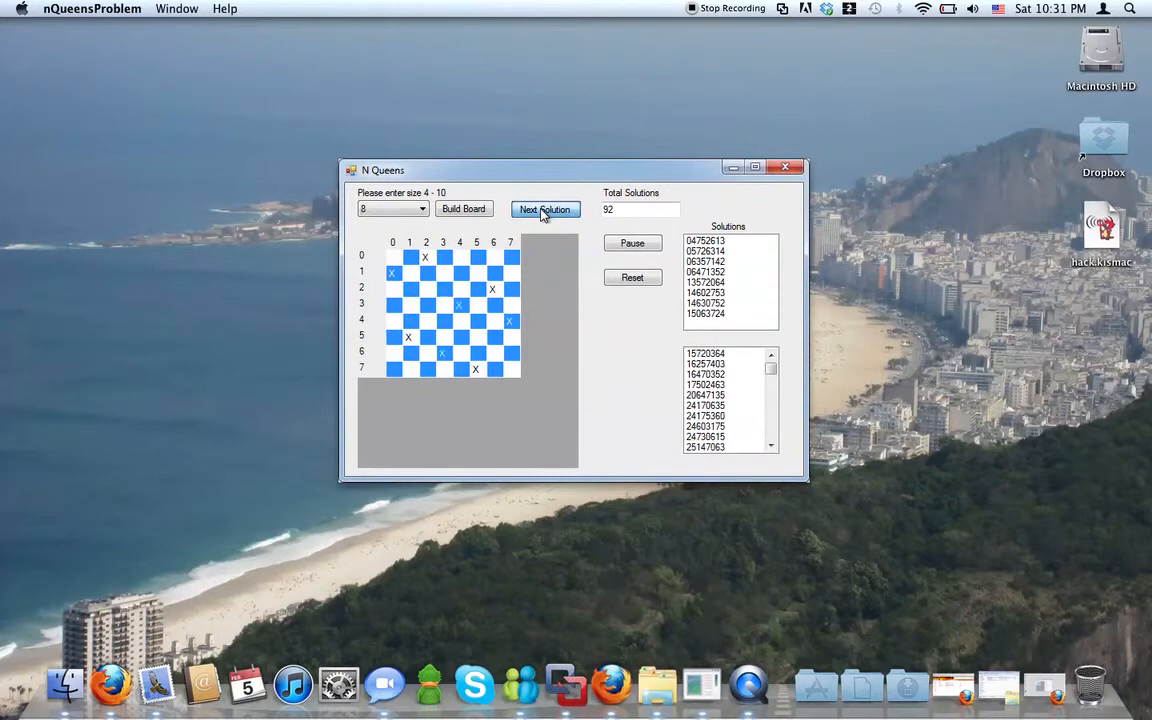
pyautogui.click(545, 209)
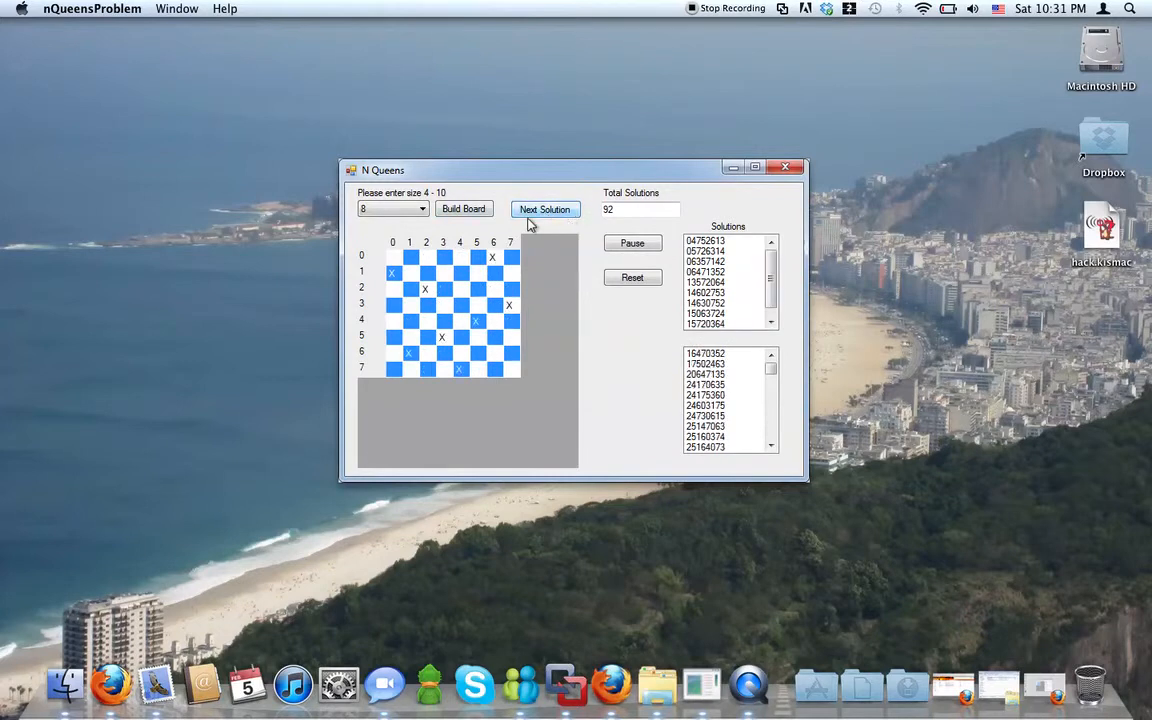
# Step: Choose board size 5 and build an empty 5x5 board
pyautogui.click(420, 209)
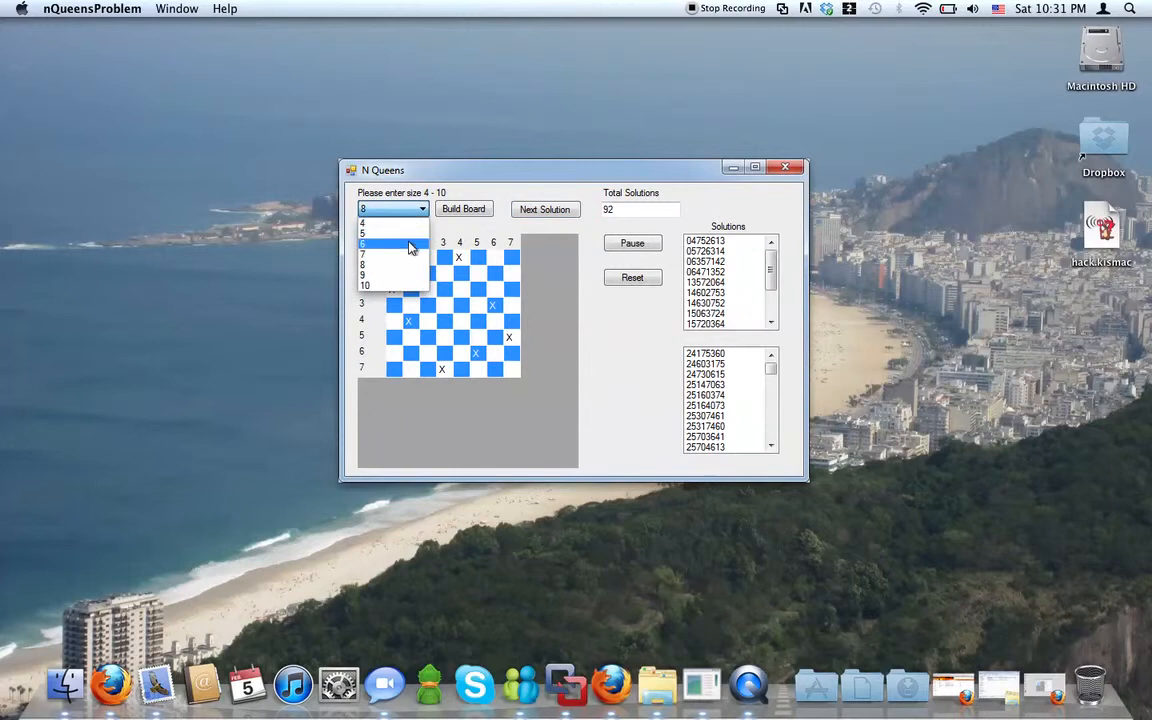
pyautogui.click(362, 233)
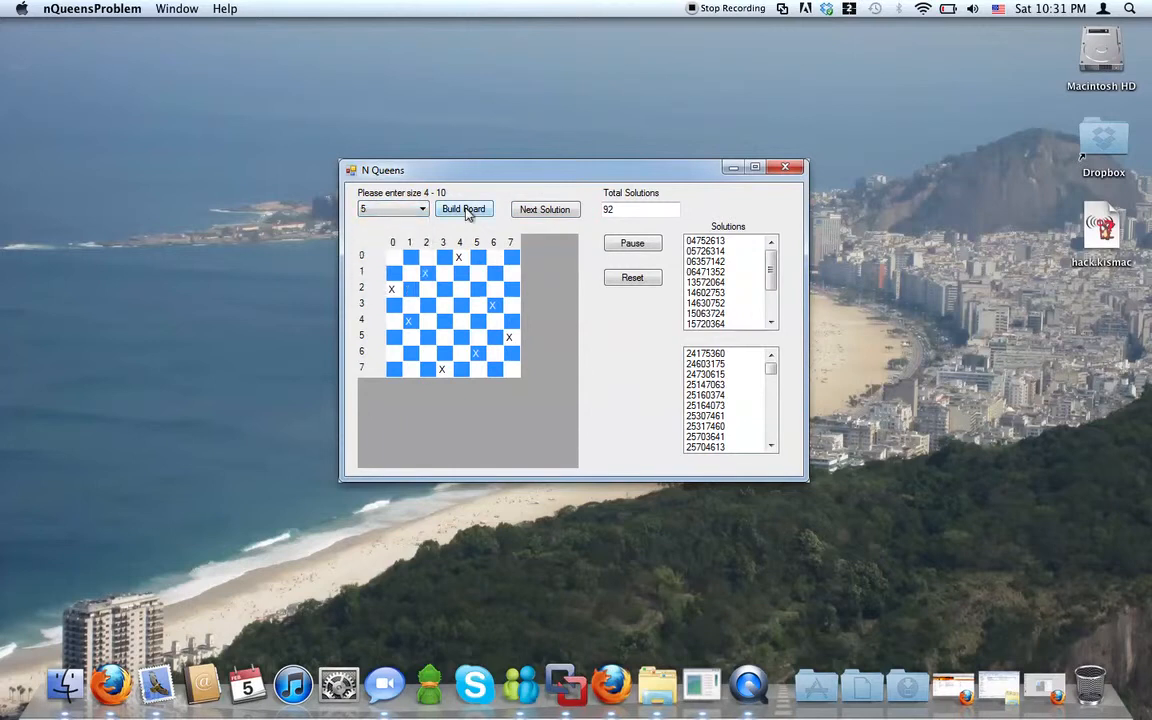
pyautogui.click(463, 209)
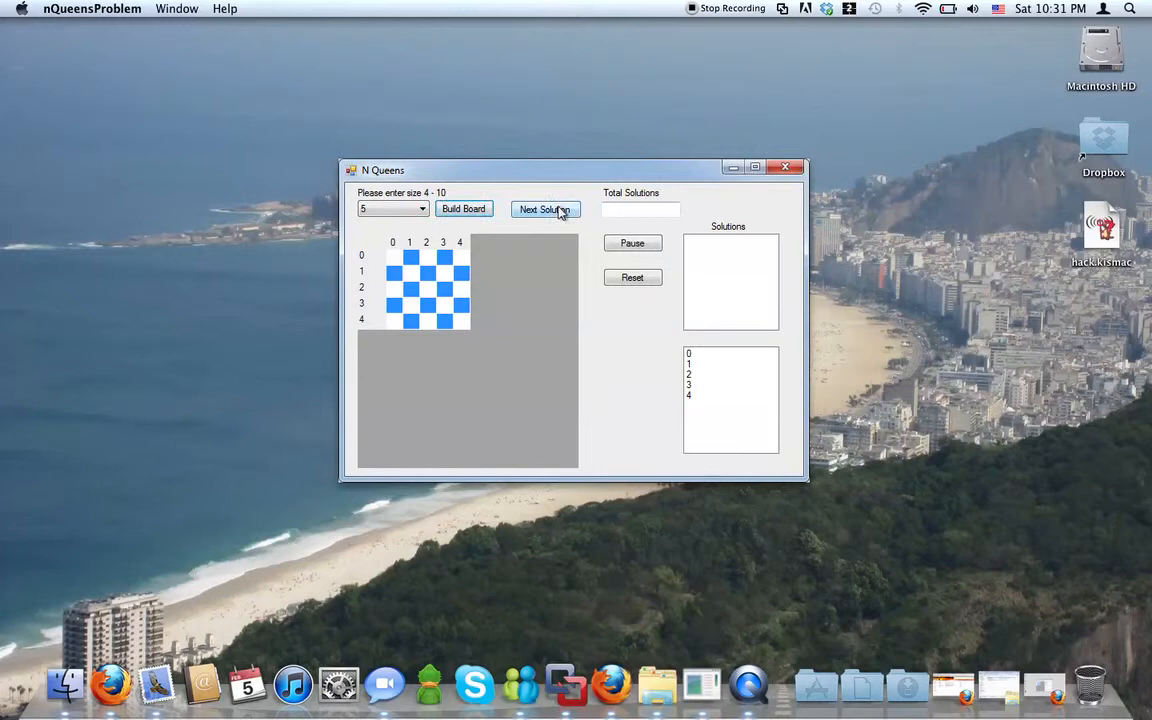
# Step: Step the 5x5 solver until all 10 solutions appear in the Solutions list
pyautogui.click(545, 209)
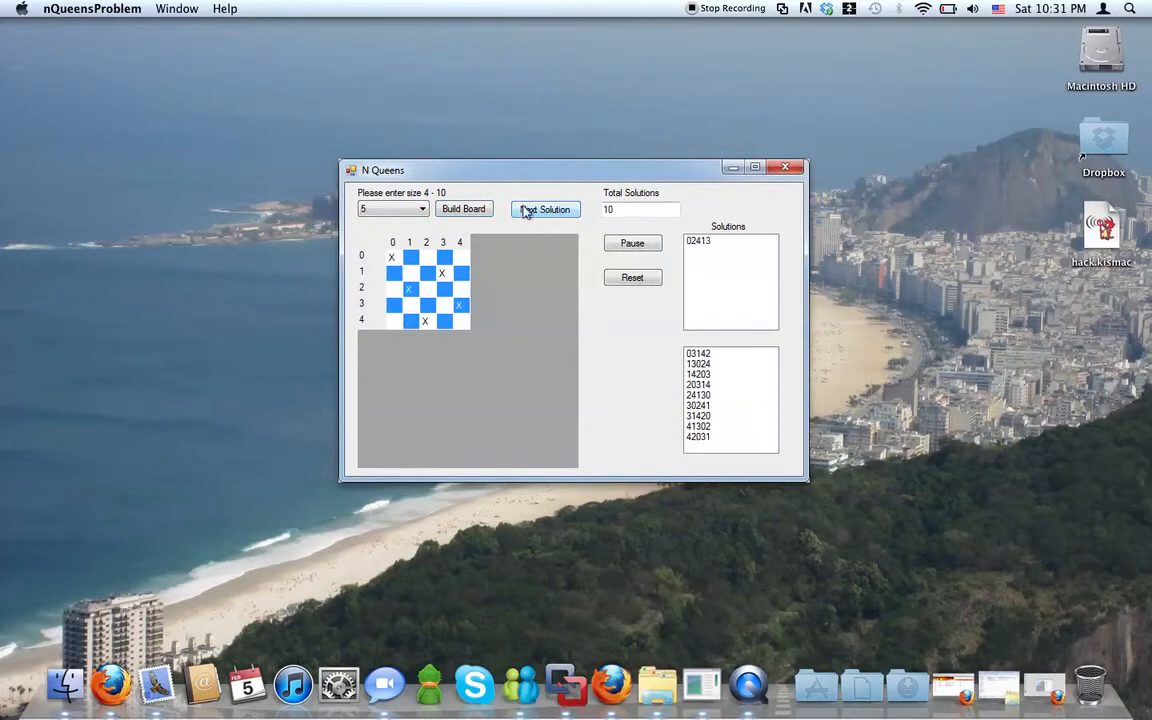
pyautogui.click(545, 209)
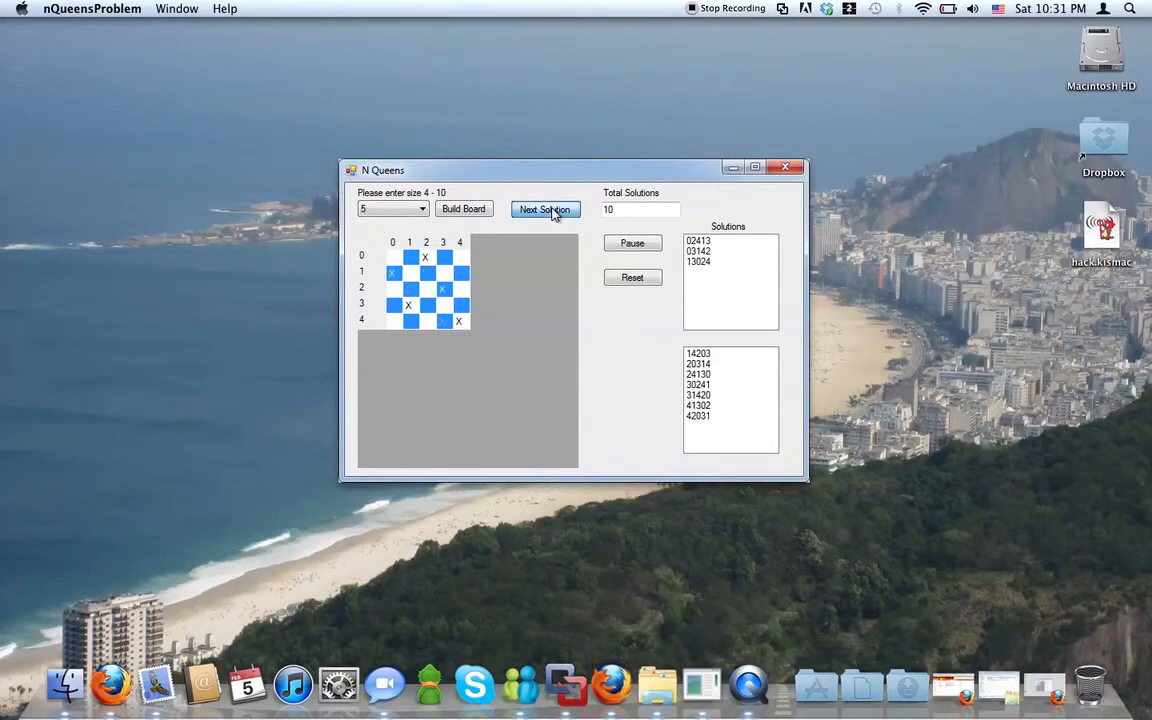
pyautogui.click(545, 209)
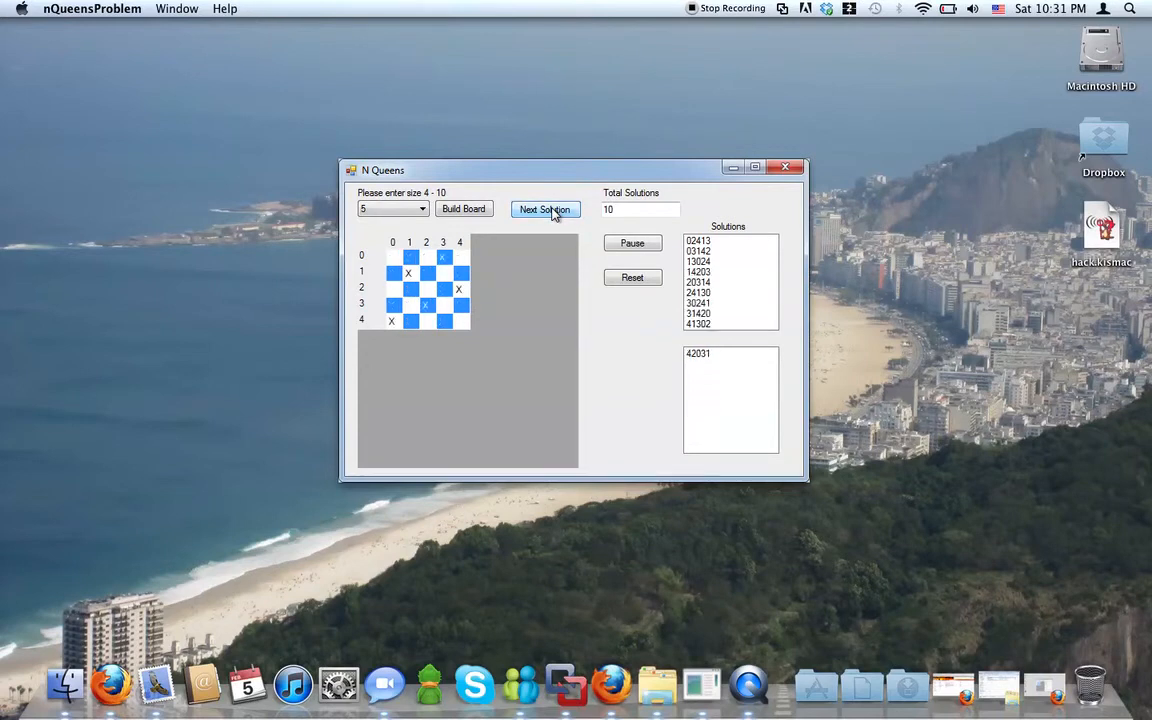
pyautogui.click(545, 209)
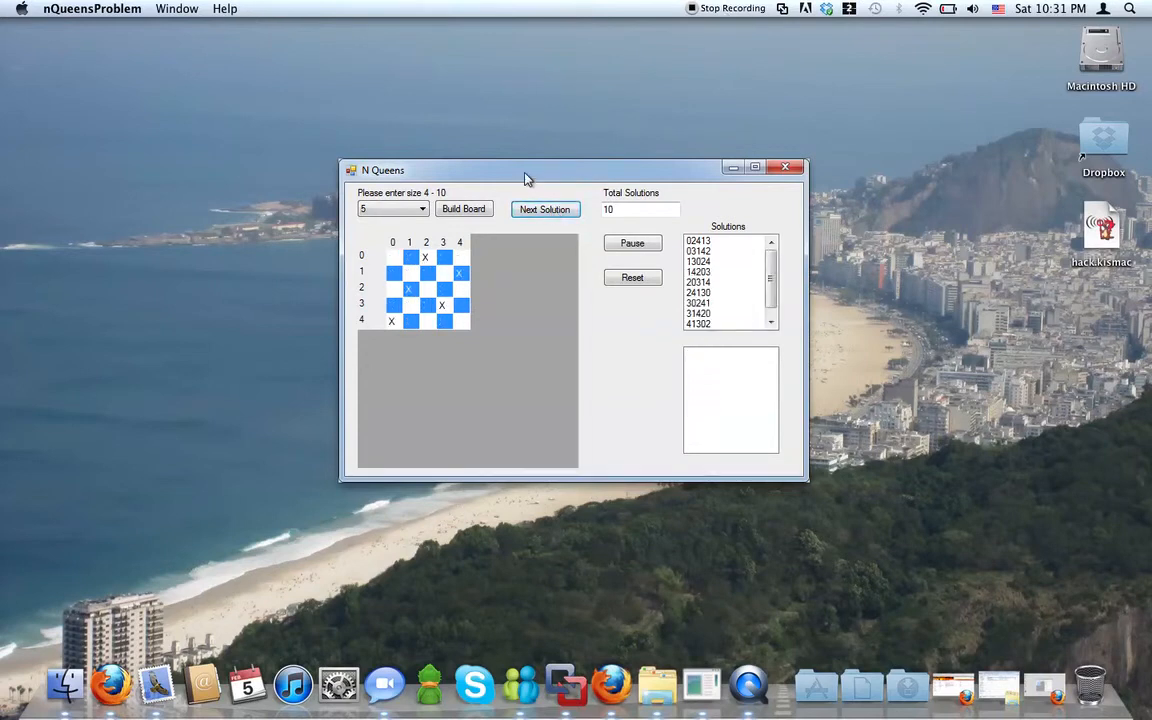